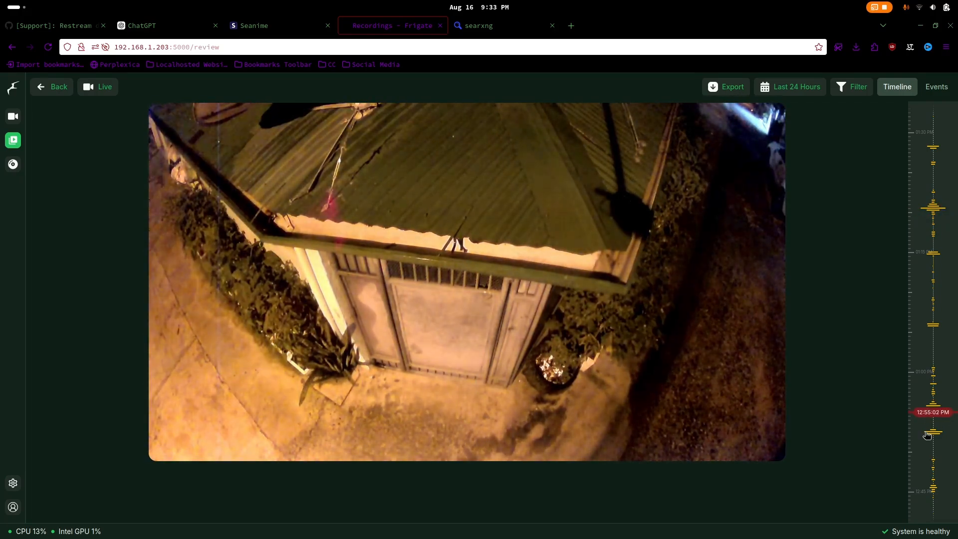
Dismiss the Export options without exporting, then tour the Review detections and System metrics
click(731, 87)
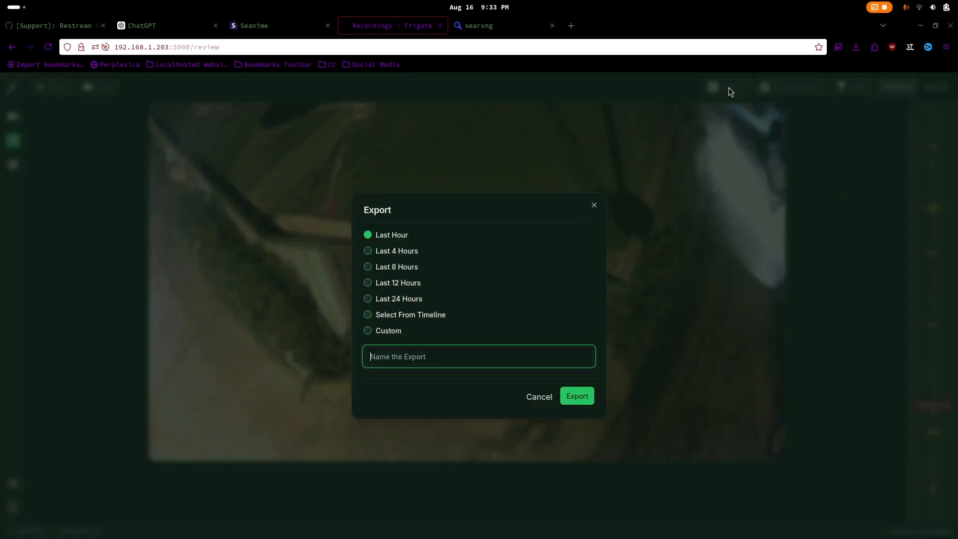
click(538, 396)
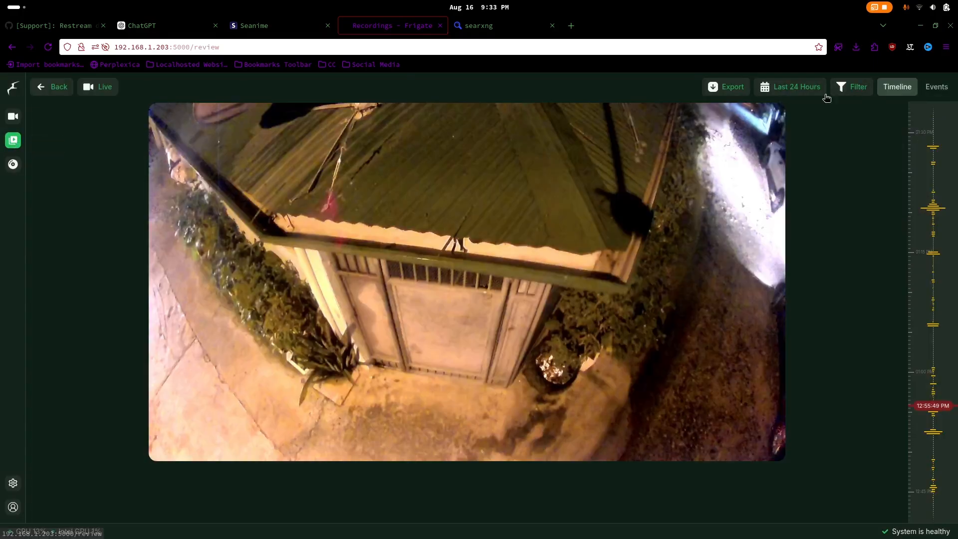
click(52, 86)
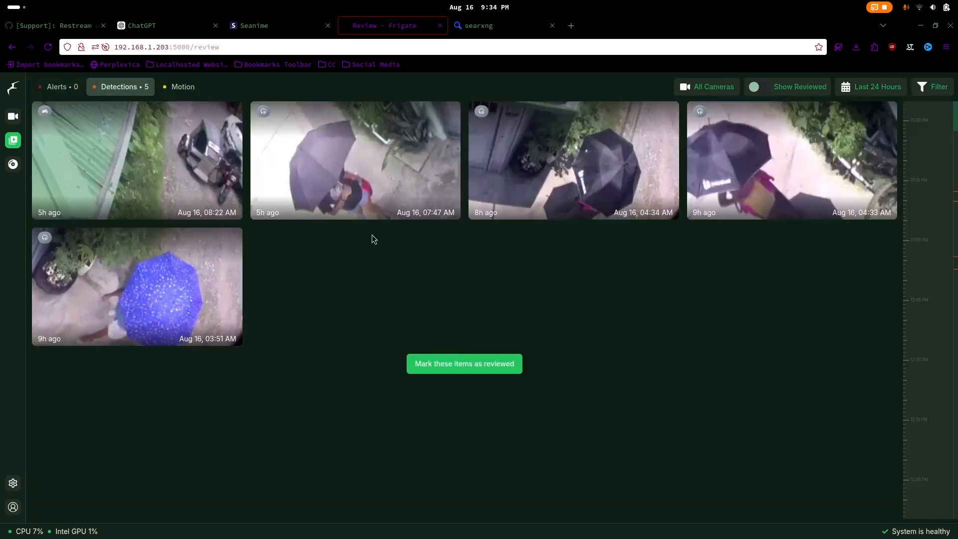
click(12, 164)
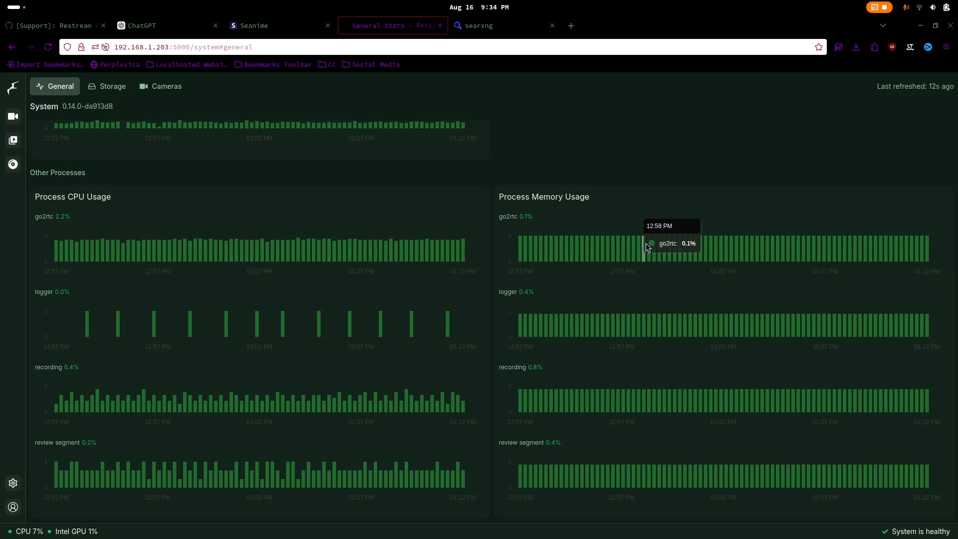
From the settings menu, view the System logs including the Nginx request log
click(13, 483)
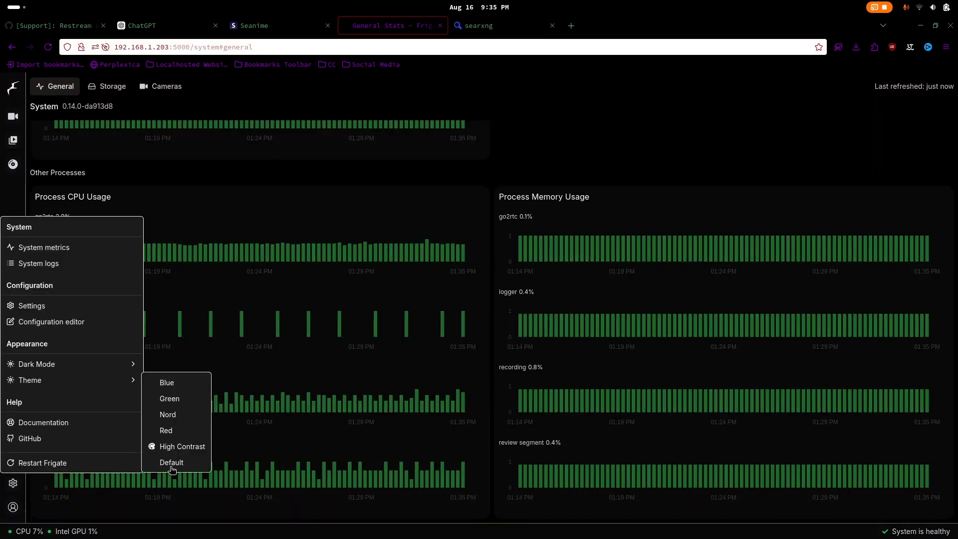
click(39, 264)
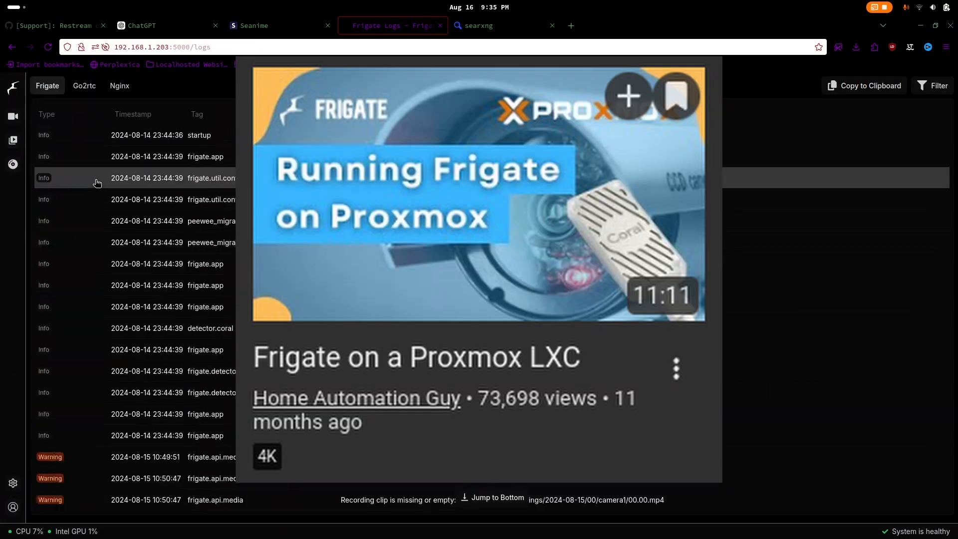
click(119, 86)
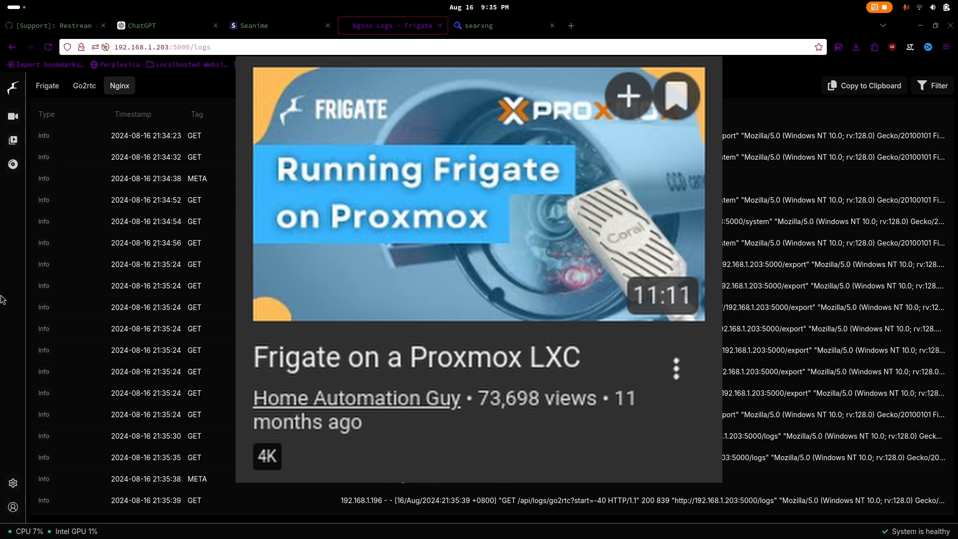
click(12, 164)
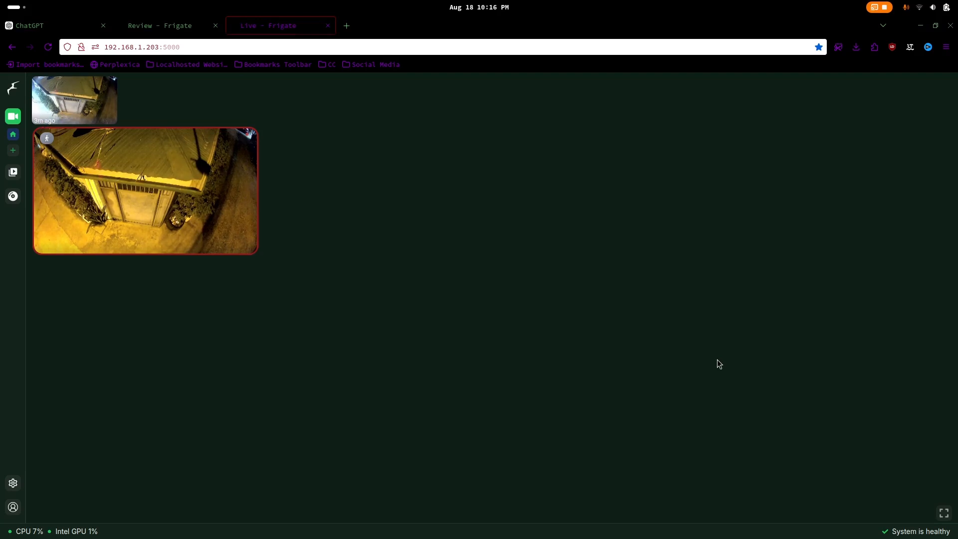
mouse_move(103, 200)
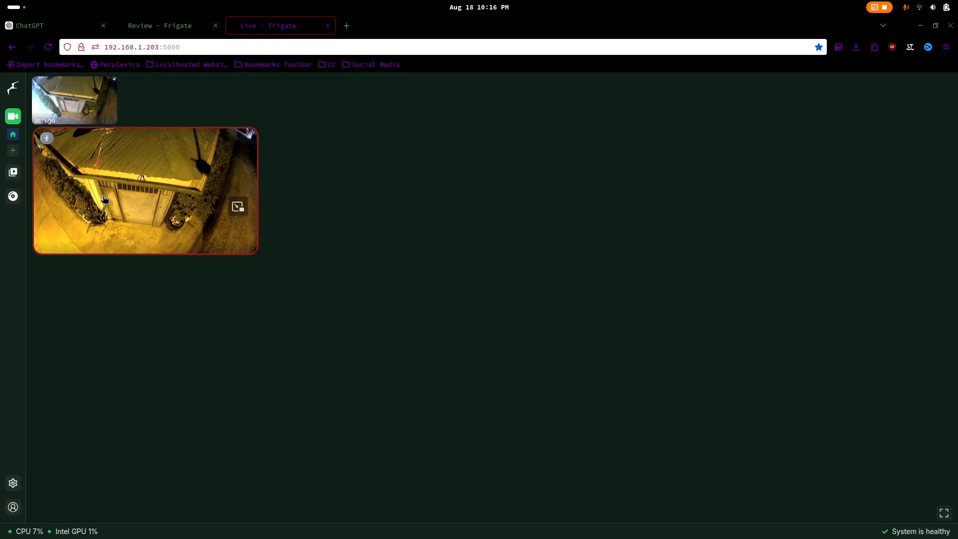
Show the camera's live feed on its own from the Live dashboard
click(145, 192)
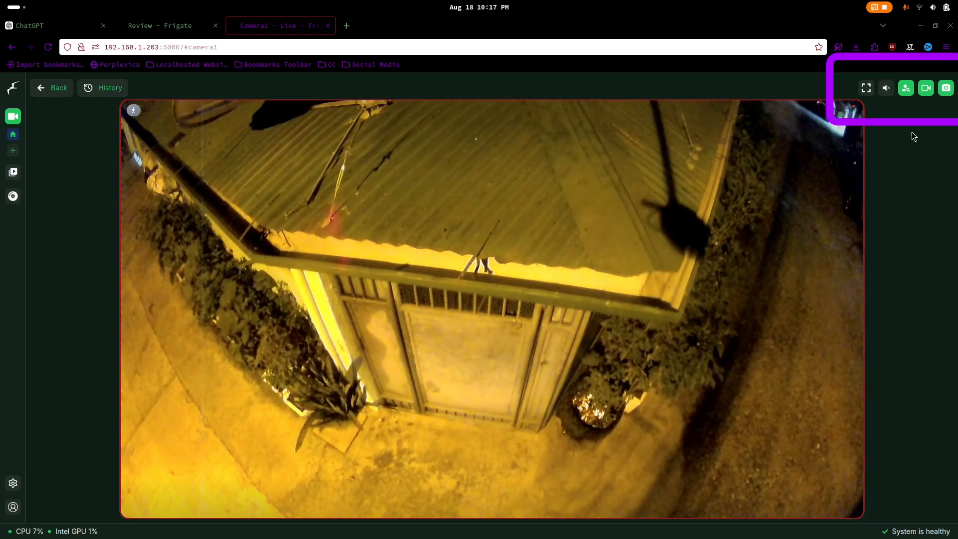
mouse_move(885, 88)
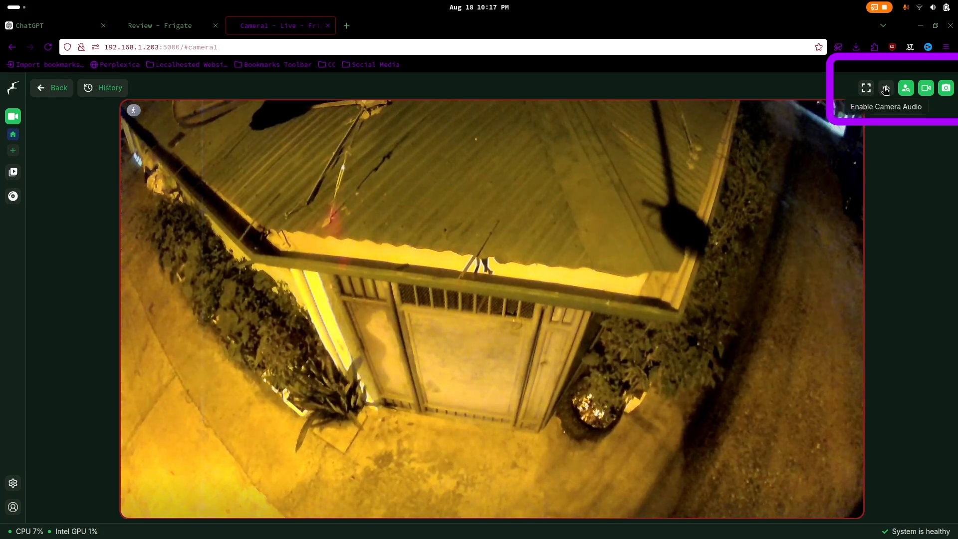
Turn on camera1's audio, then go to its recorded history
click(885, 88)
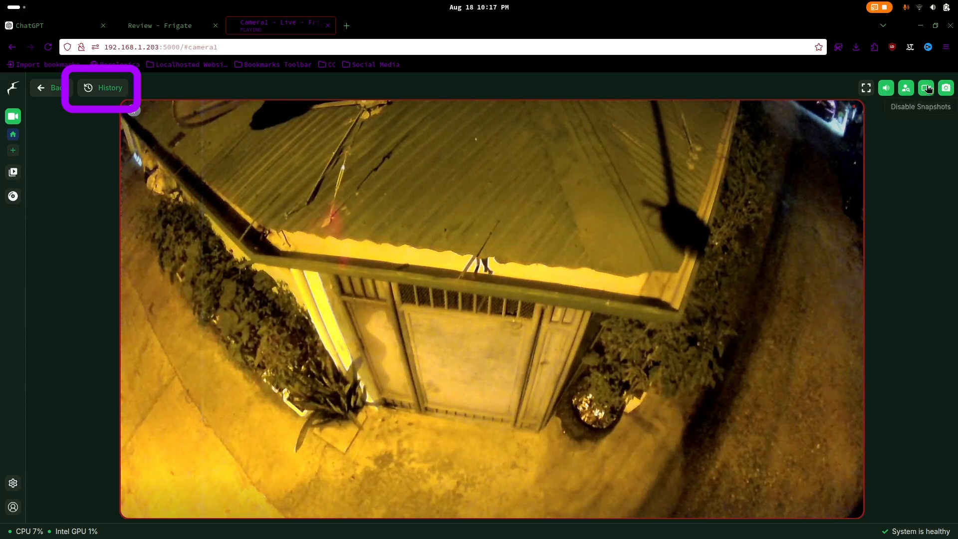
mouse_move(807, 179)
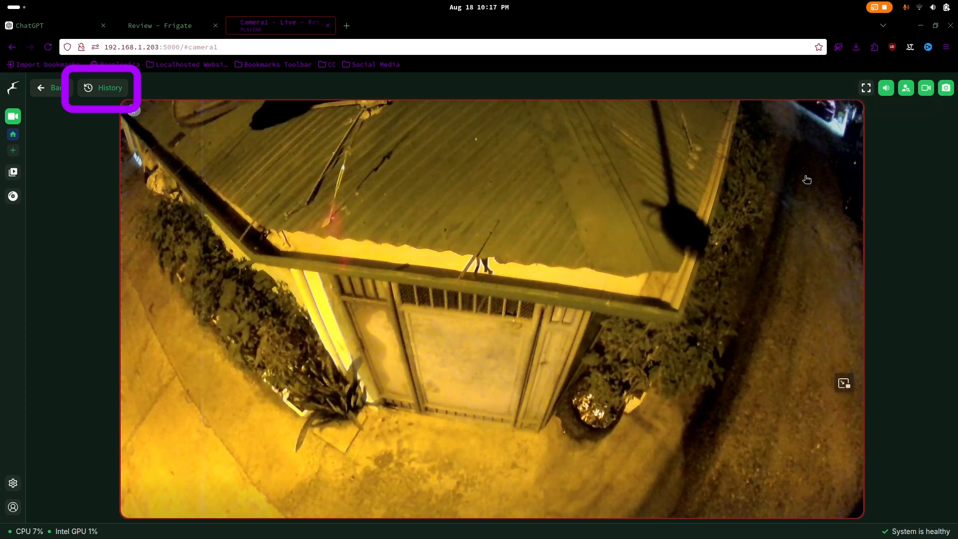
click(104, 87)
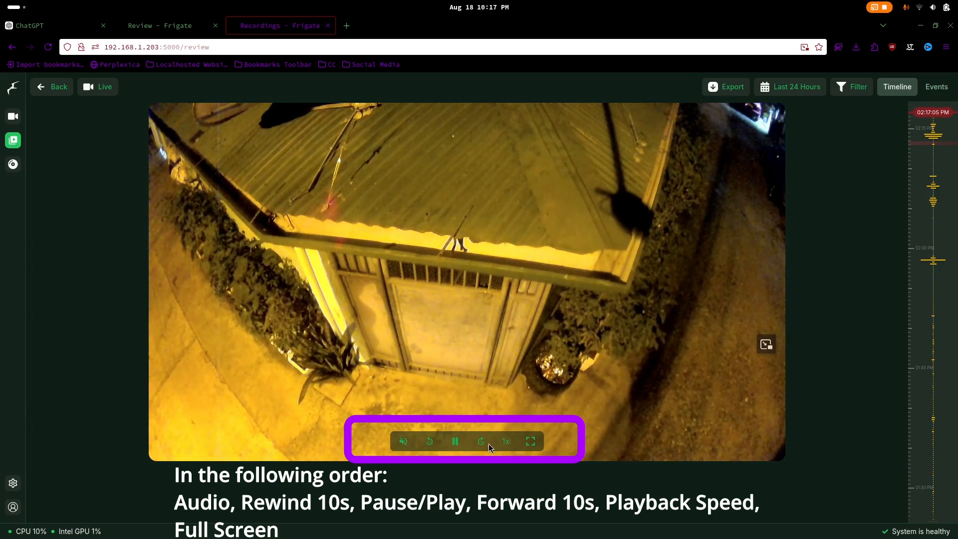
Unmute the recording's audio, toggle play/pause and skip forward 10 seconds
click(403, 441)
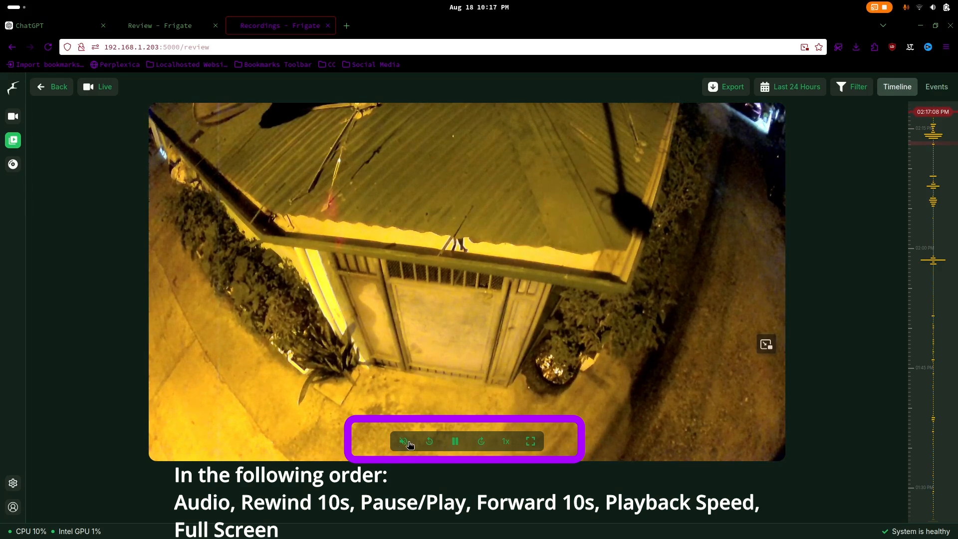
click(403, 441)
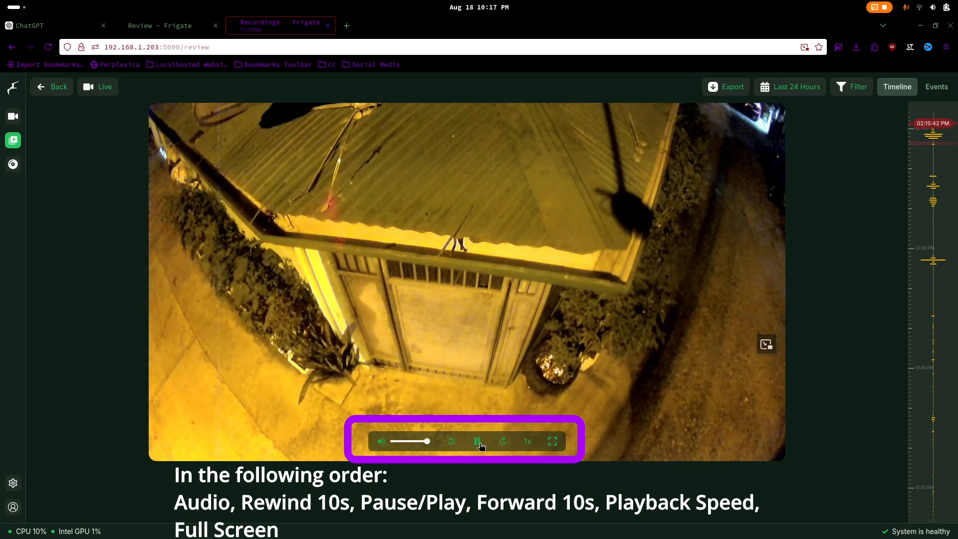
click(477, 441)
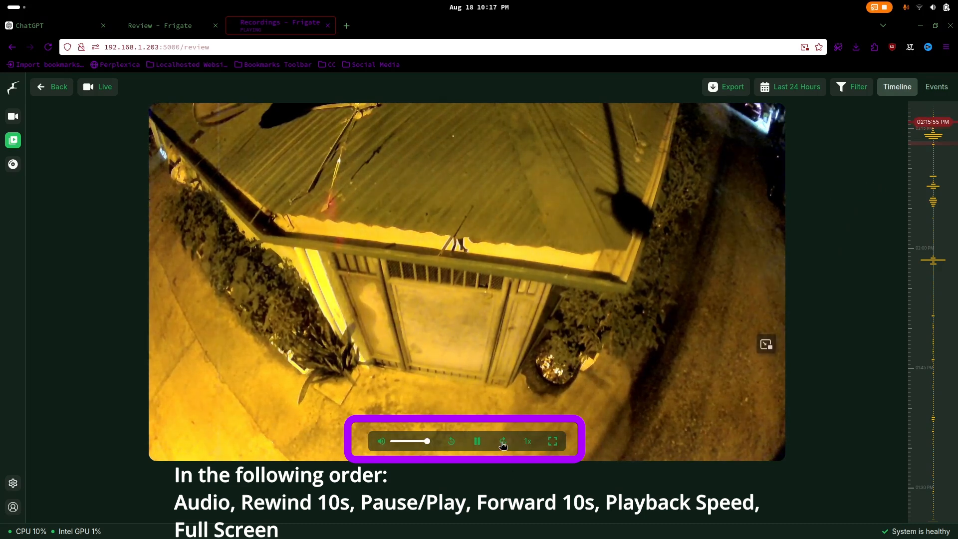
click(527, 442)
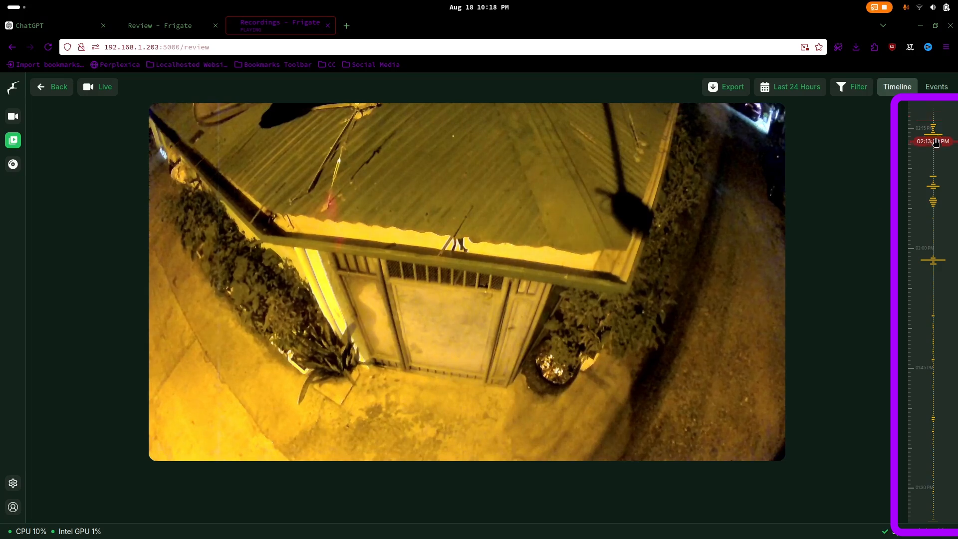
Jump playback to an earlier moment around 02:06 PM via the timeline
click(527, 442)
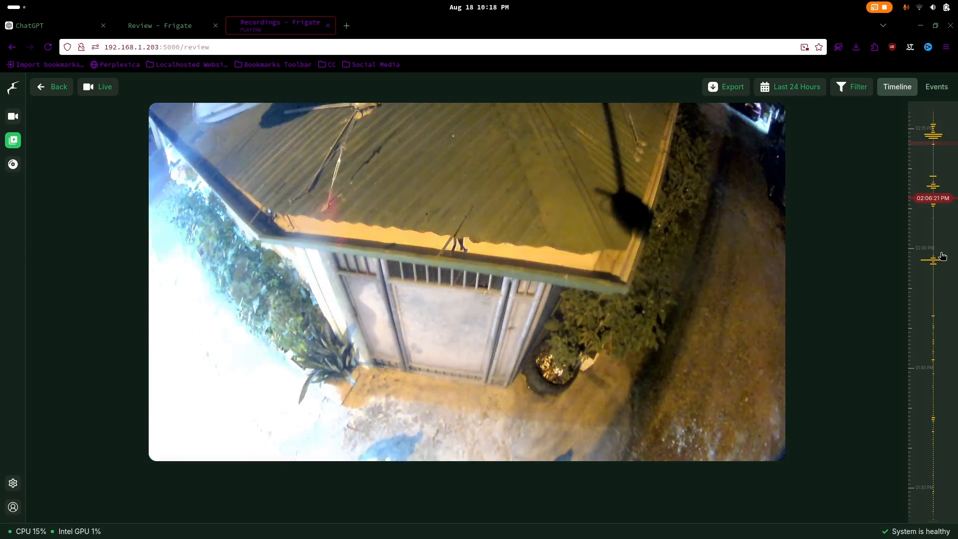
click(13, 140)
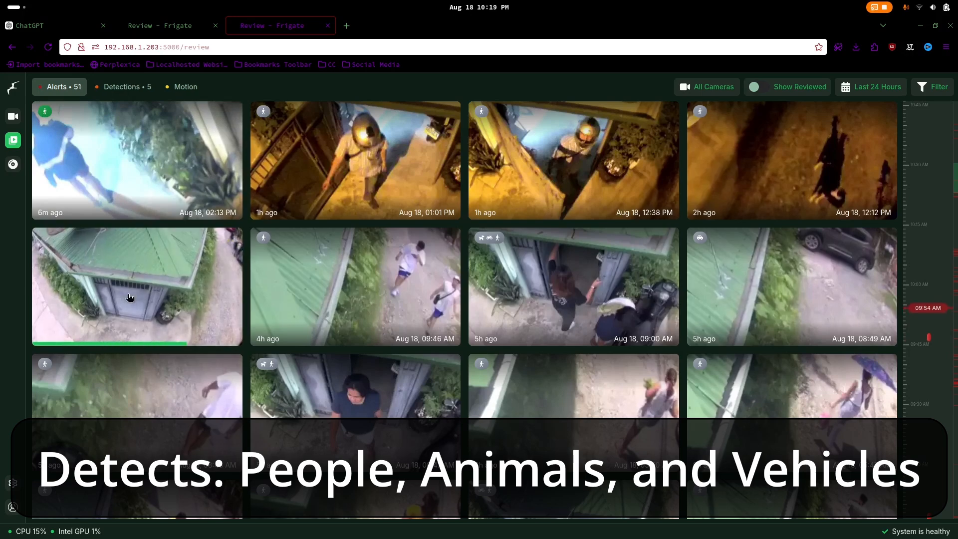
Browse the Review alerts grid and go to the page of exported Camera1 clips
scroll(down, 3)
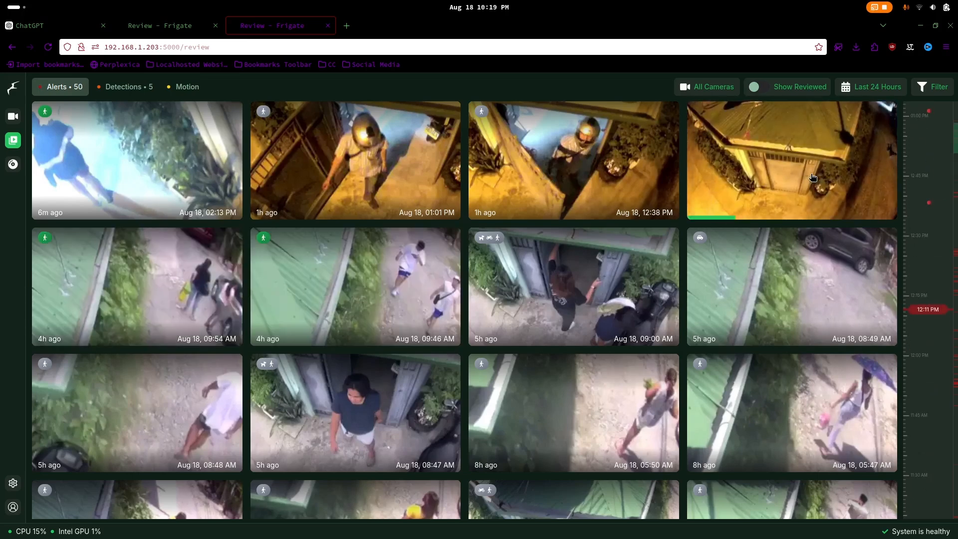
click(791, 160)
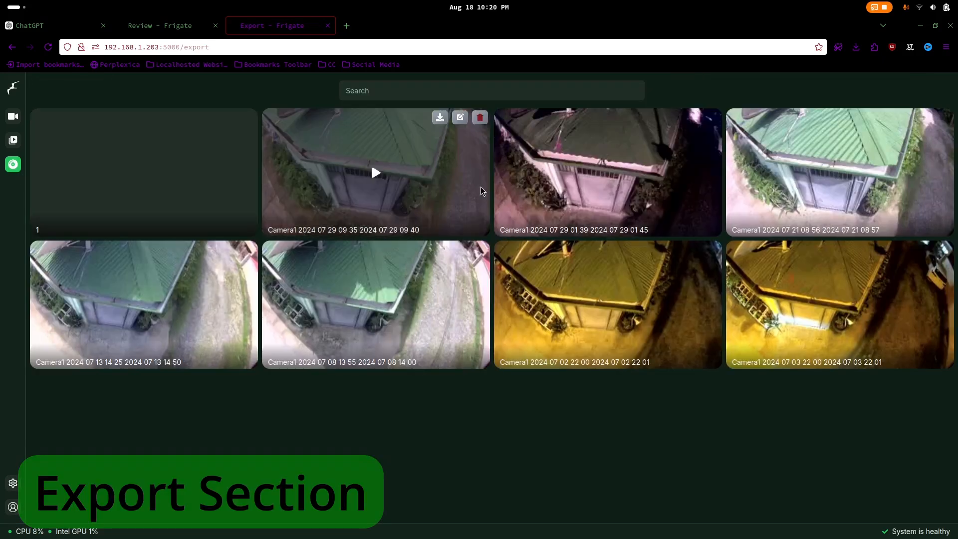
click(375, 173)
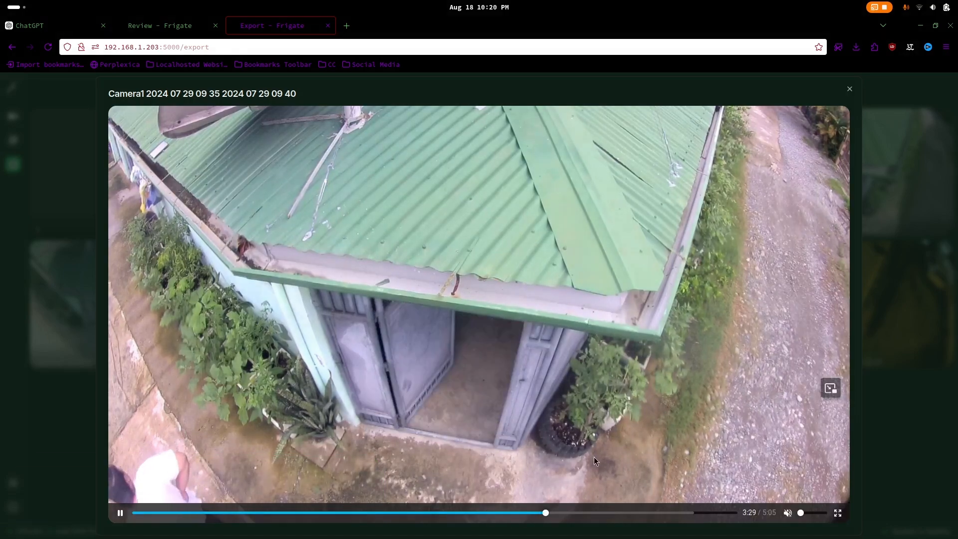
click(13, 117)
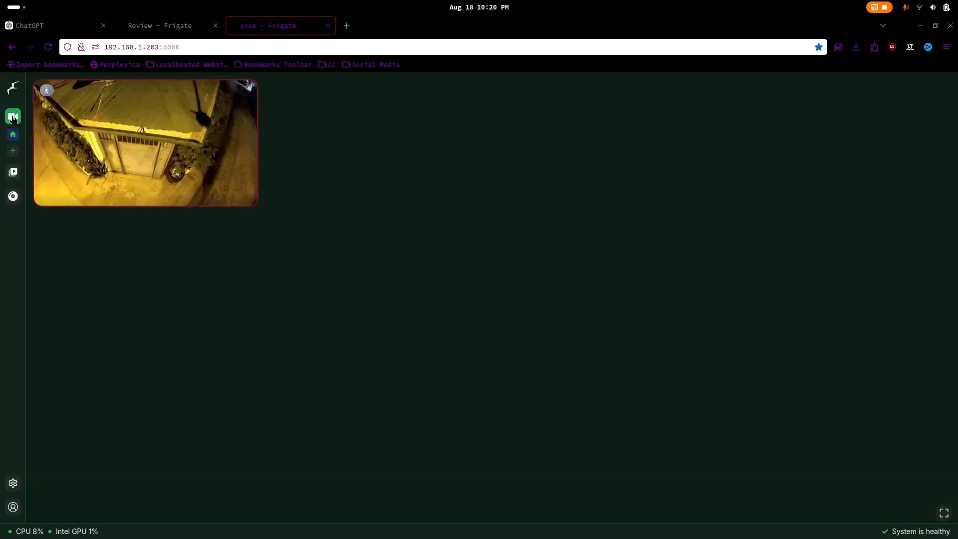
click(146, 143)
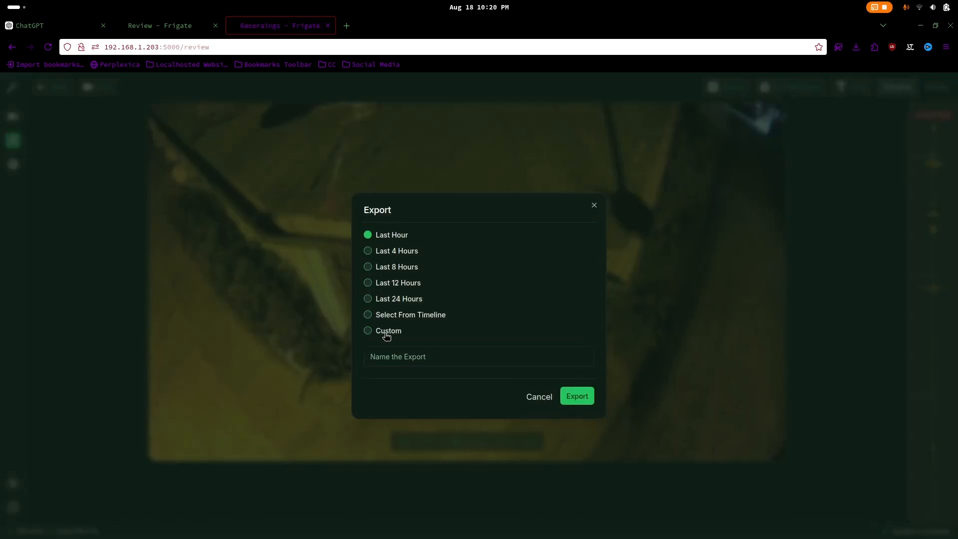
click(575, 396)
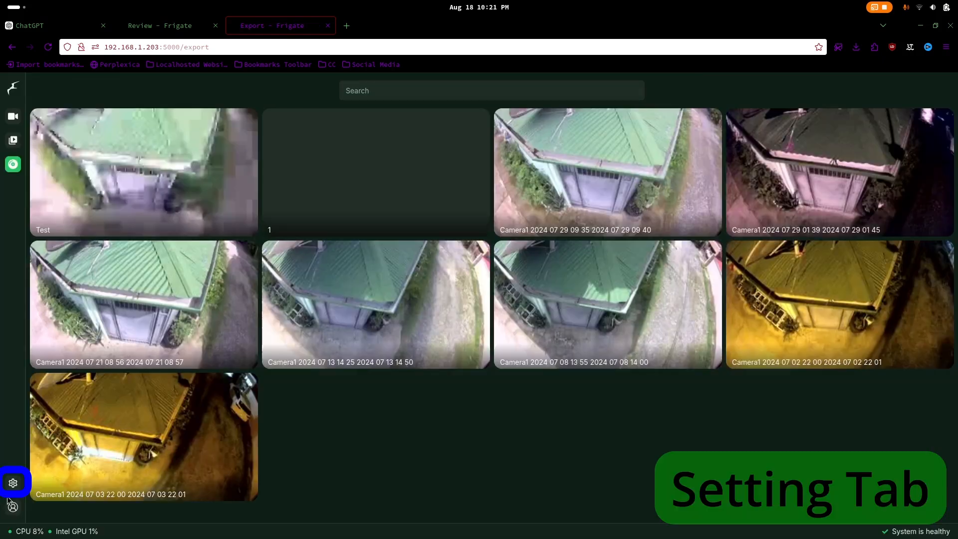
View System metrics: general stats, Storage usage and per-camera Camera1 charts
click(13, 483)
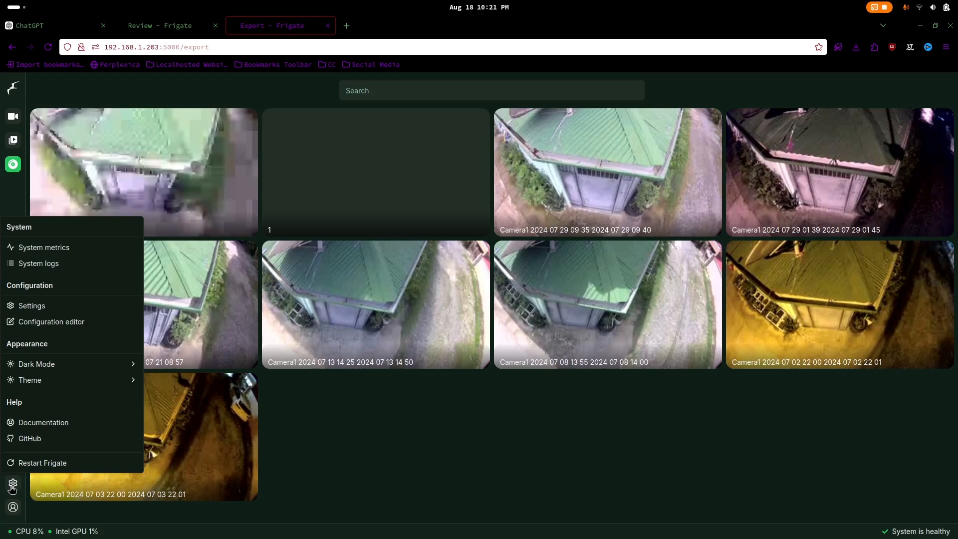
mouse_move(44, 247)
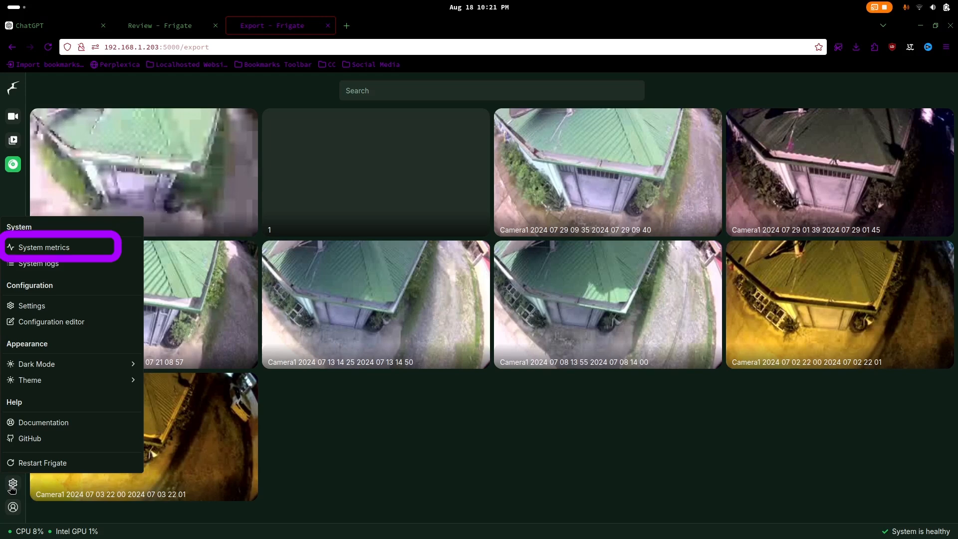
click(44, 247)
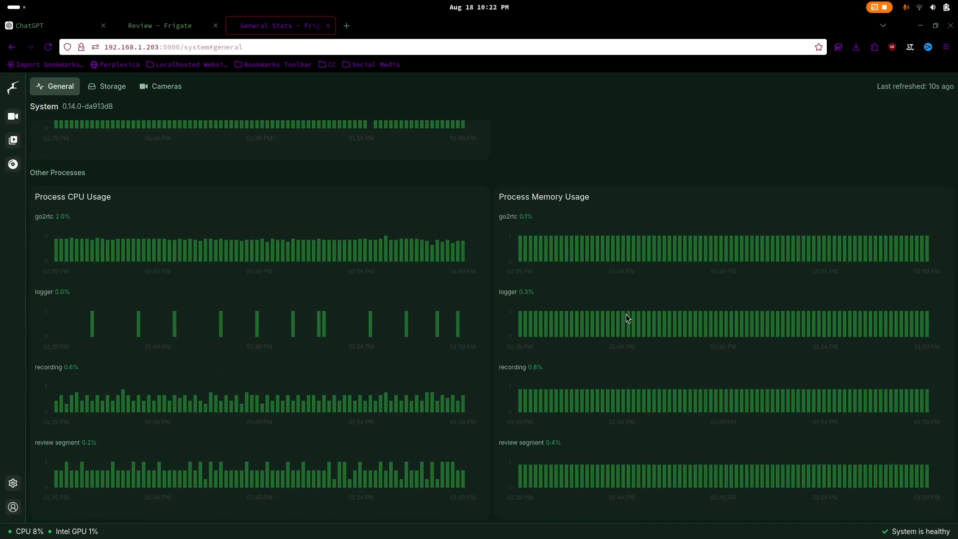
mouse_move(244, 467)
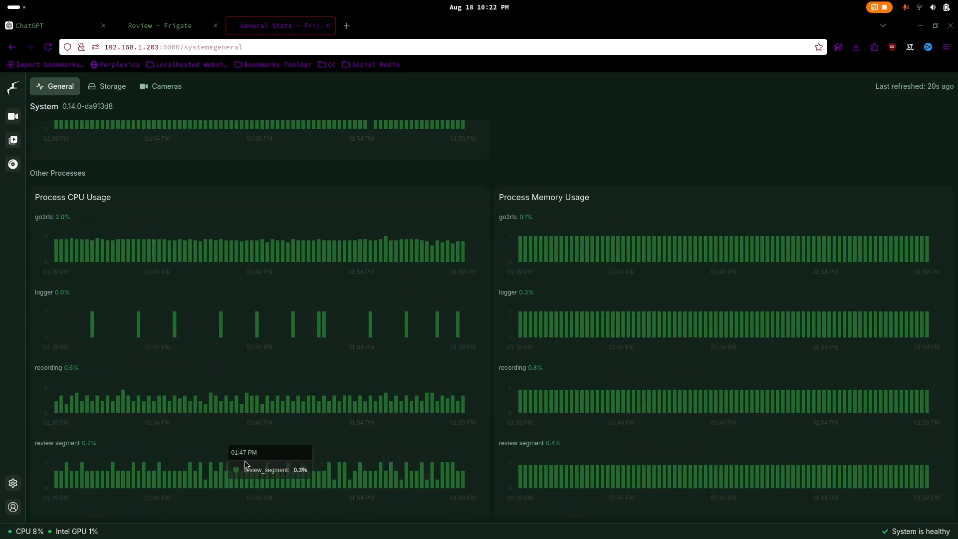
click(111, 86)
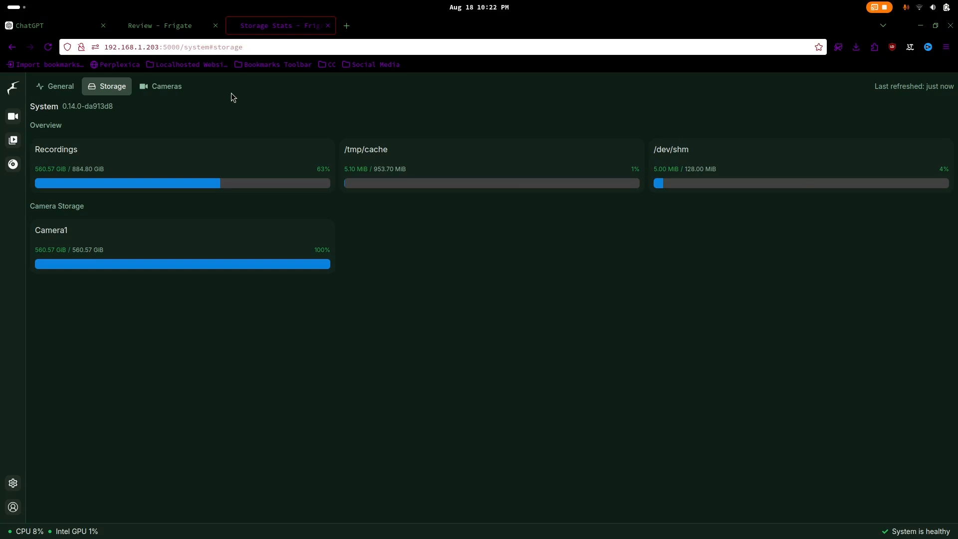
click(161, 86)
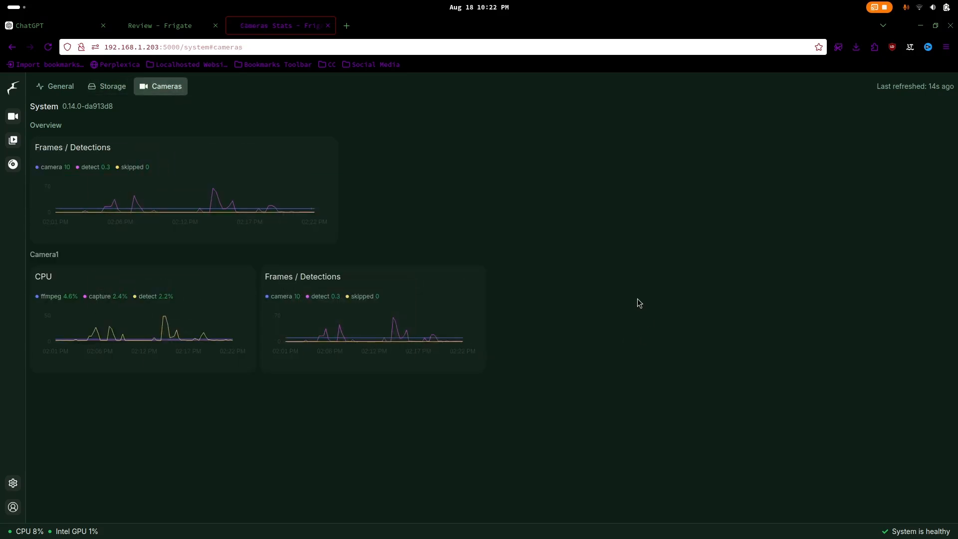
Review the Frigate, Go2rtc and Nginx logs, then return to the configuration menu
click(12, 140)
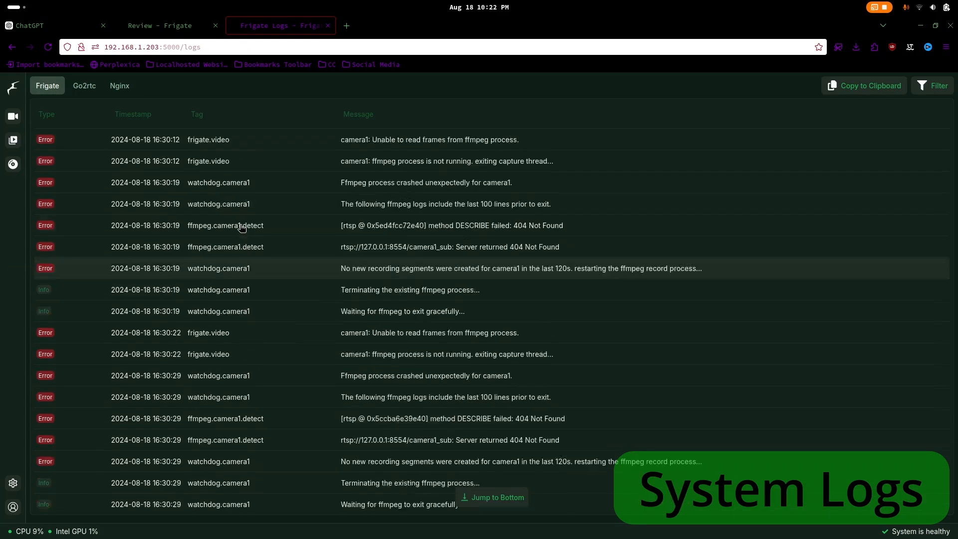
scroll(up, 3)
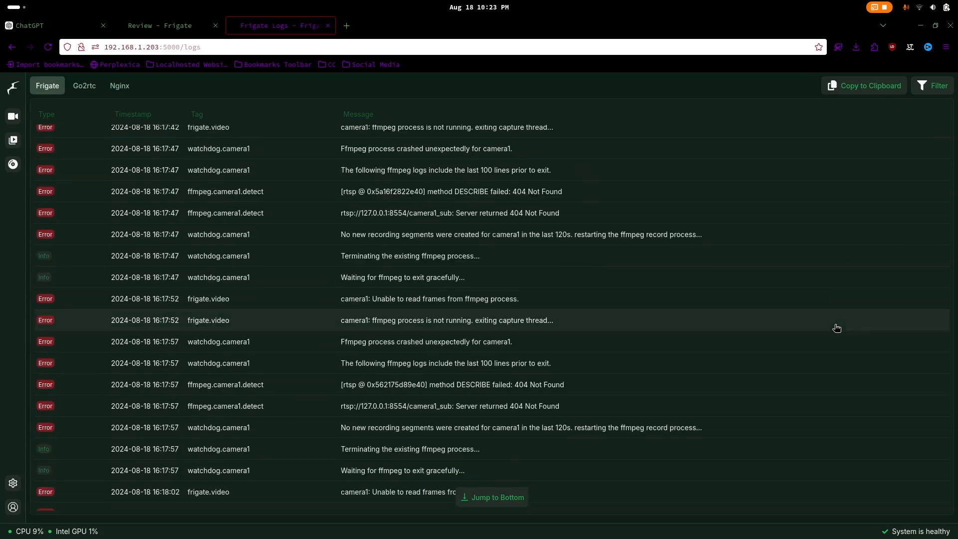
click(84, 86)
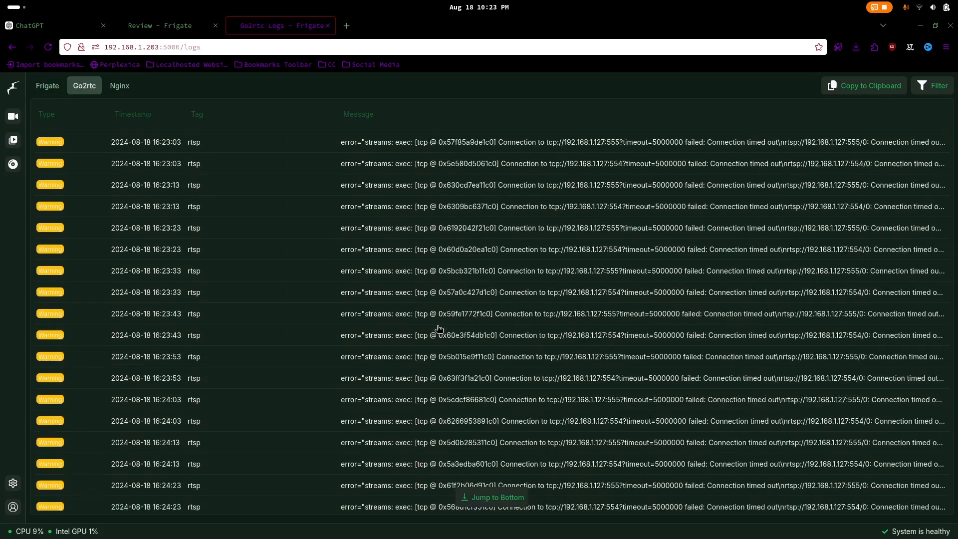
click(119, 85)
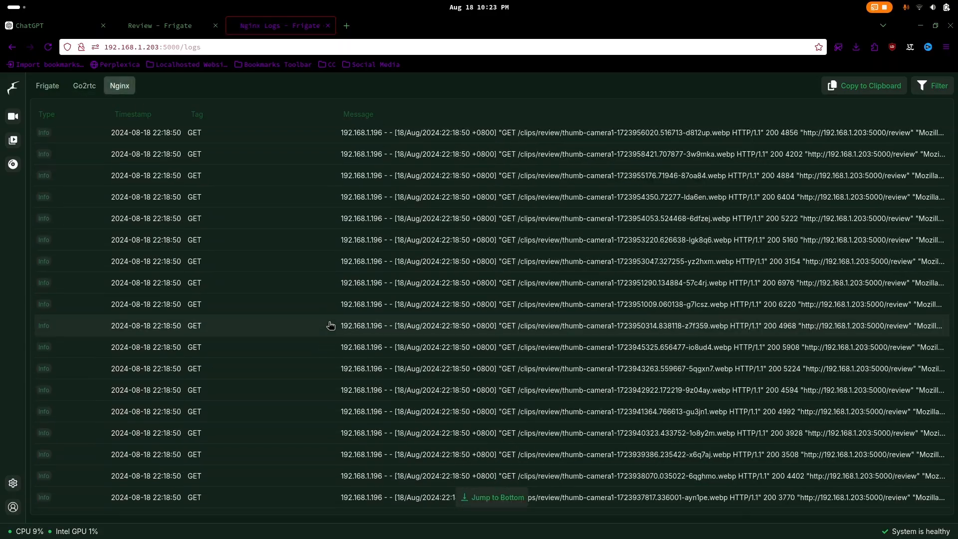
click(12, 483)
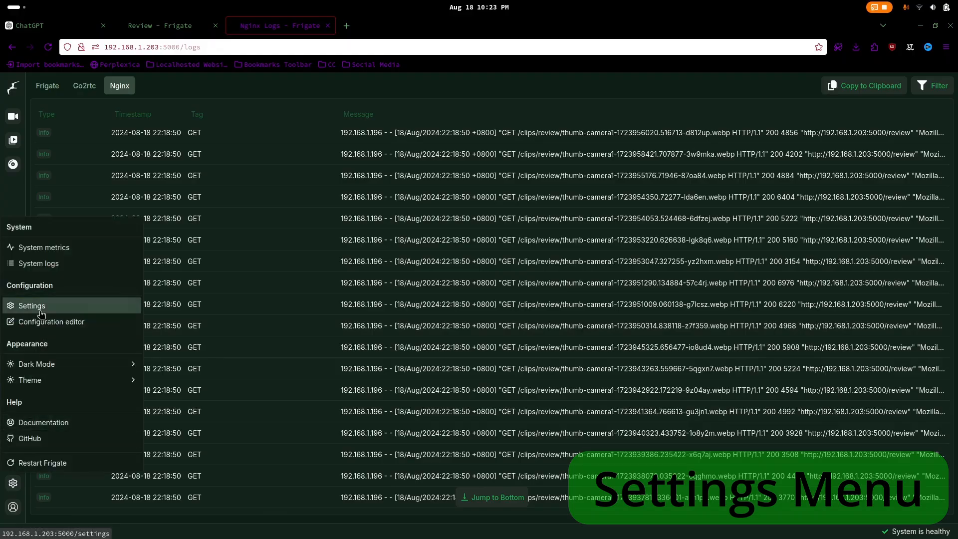
In Settings, view Masks / Zones, Motion Tuner and the Debug object list reporting a Person at 78.1%
click(31, 305)
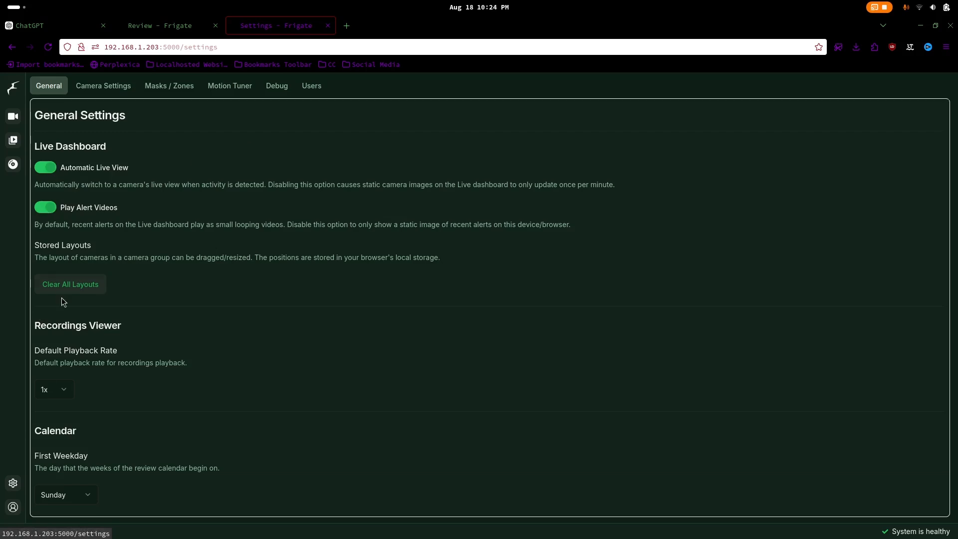
click(169, 85)
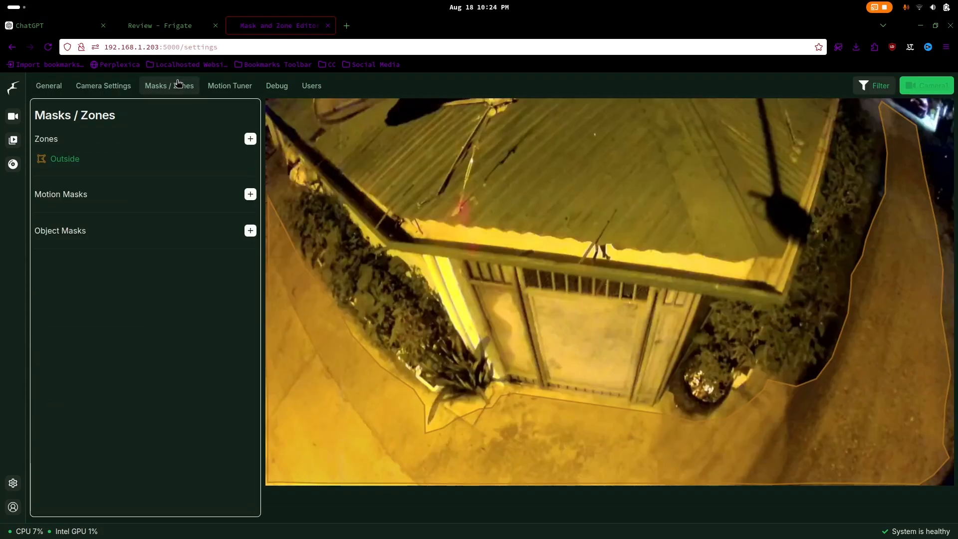
click(230, 86)
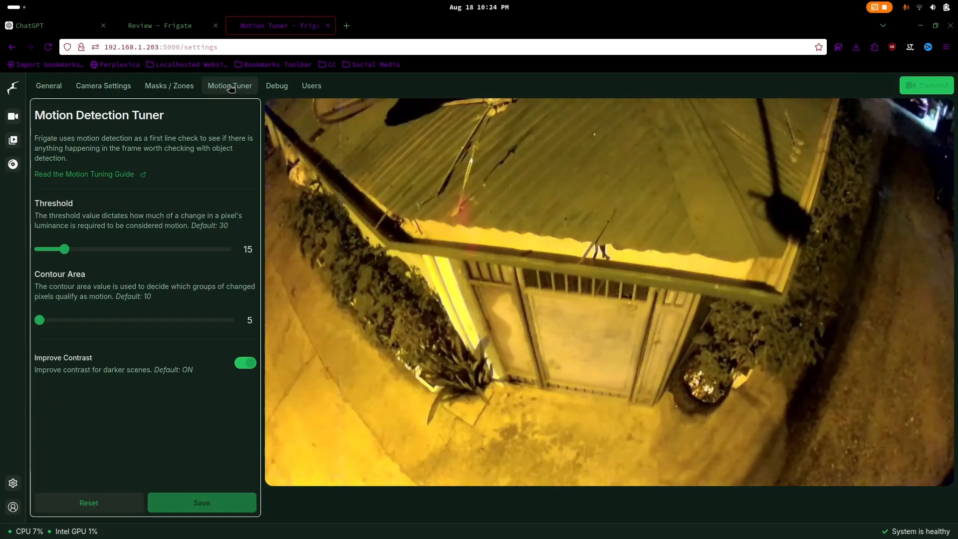
click(277, 86)
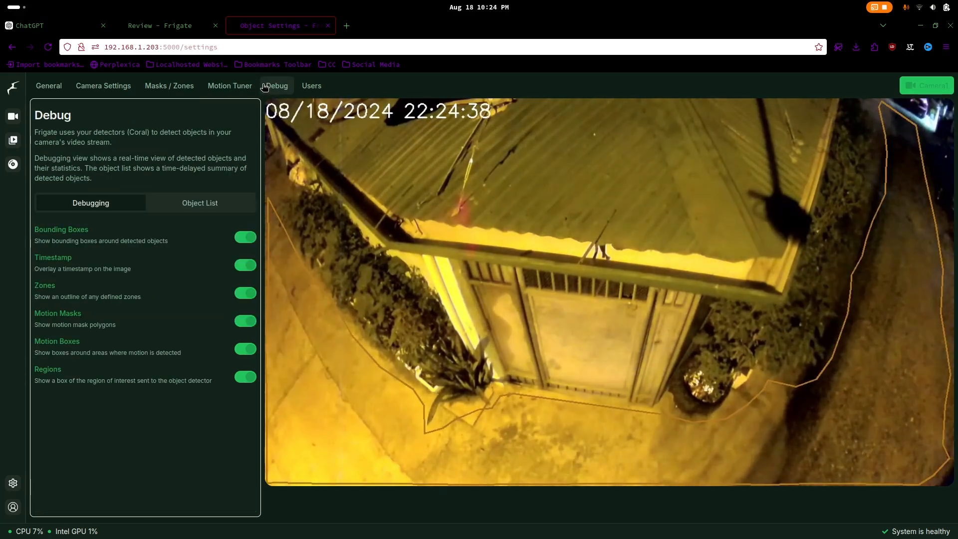
click(200, 203)
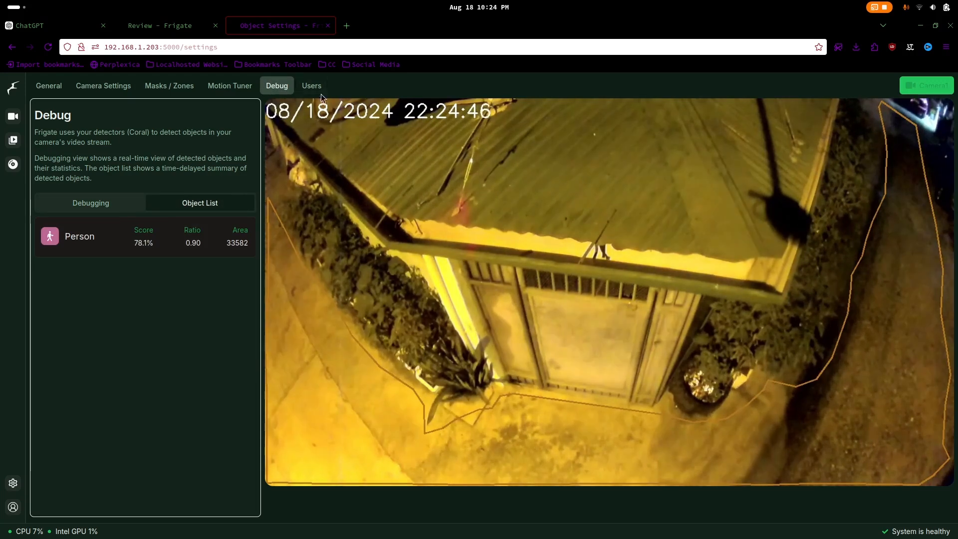
View the Users page listing the admin account, then set Dark Mode to follow the system setting
click(312, 86)
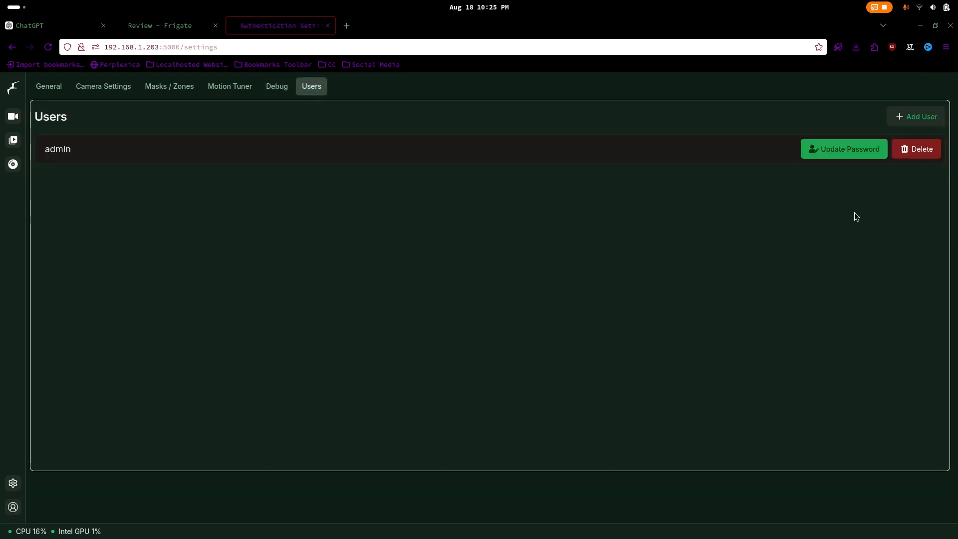
click(919, 117)
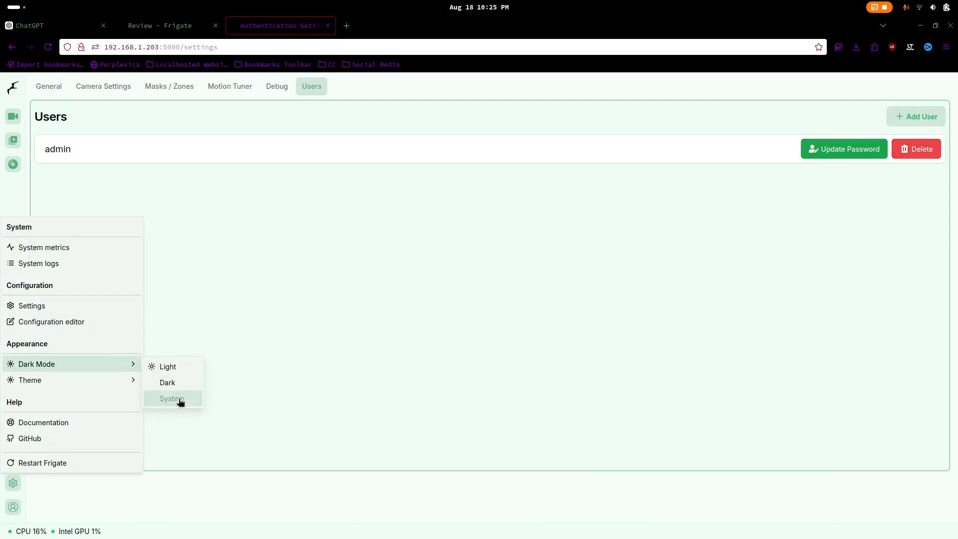
click(172, 398)
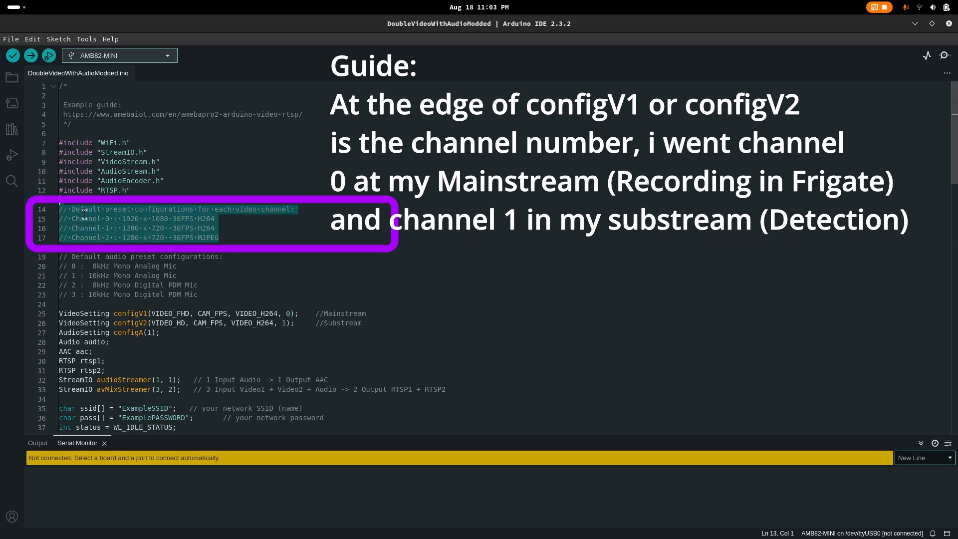
Review the sketch's stream declarations: configV1 on channel 0, configV2 on channel 1, and the Audio line
click(346, 231)
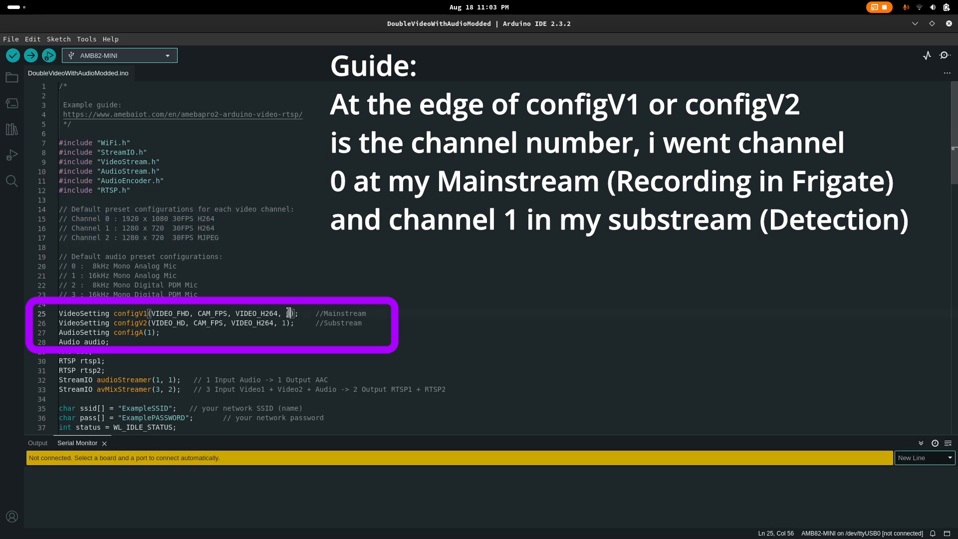
key(Backspace)
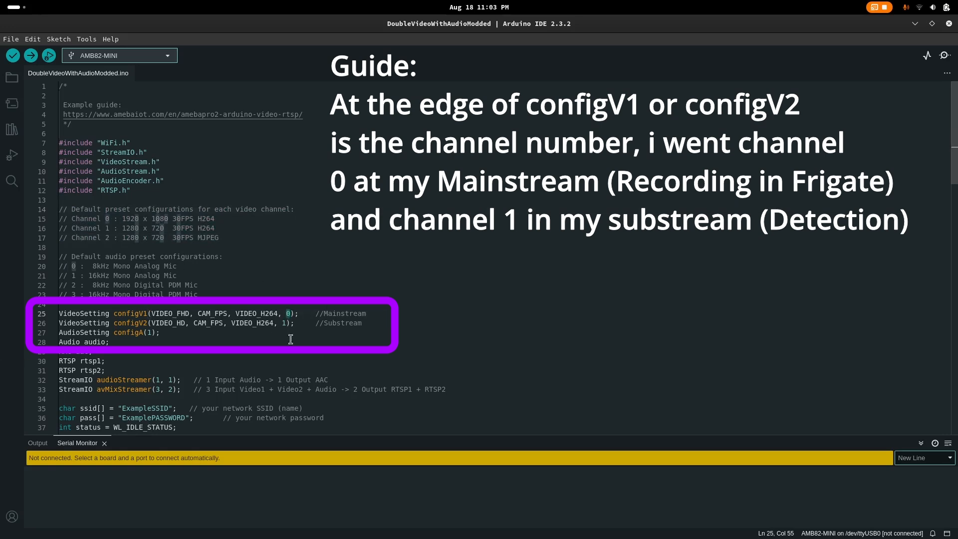
click(281, 323)
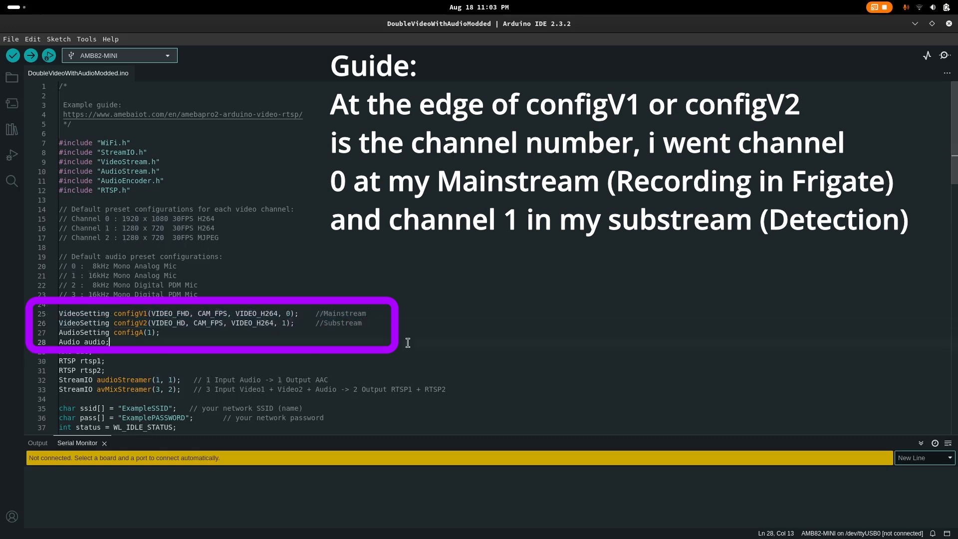
click(432, 399)
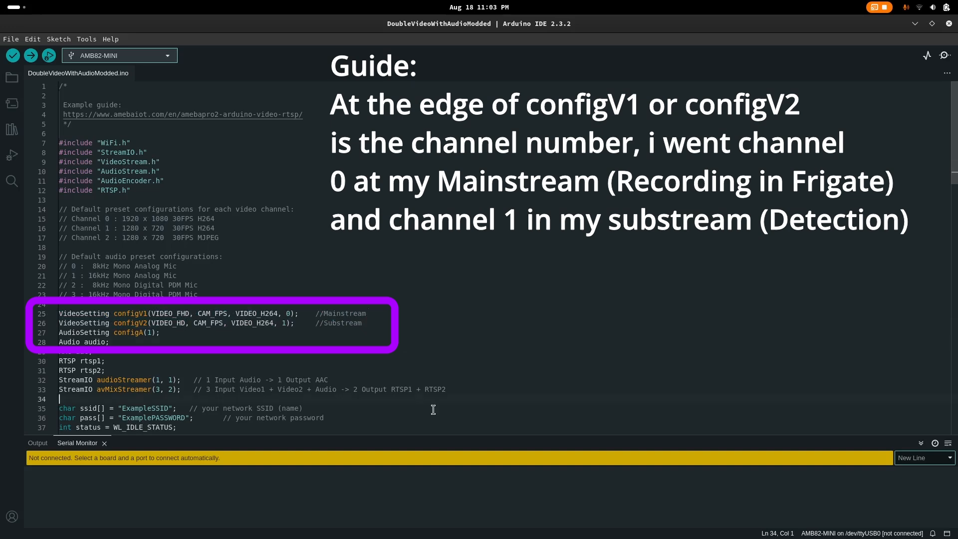
scroll(down, 3)
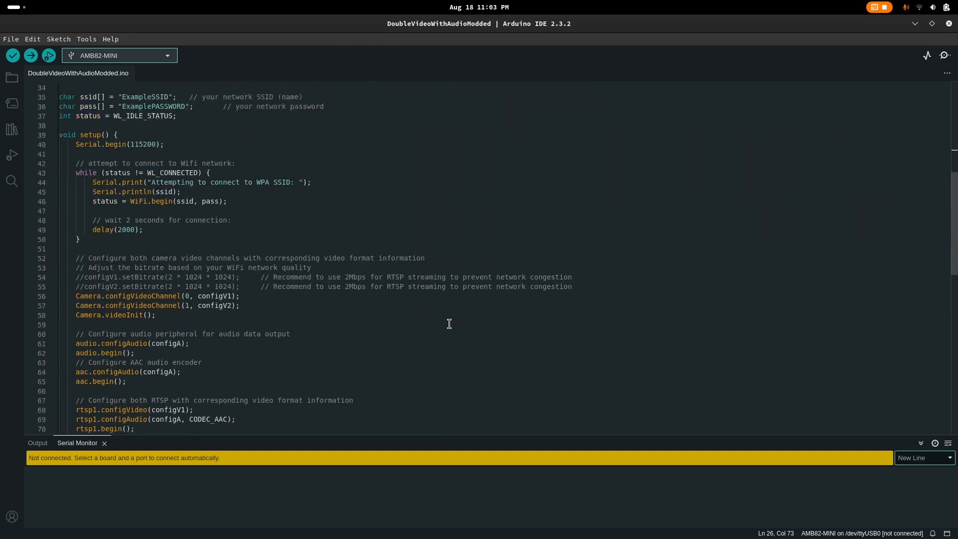
scroll(up, 3)
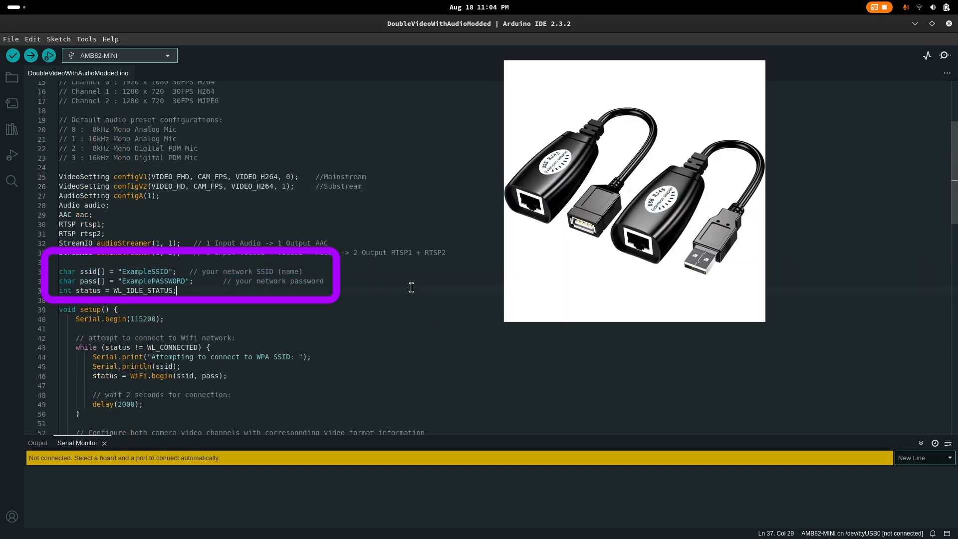
click(398, 253)
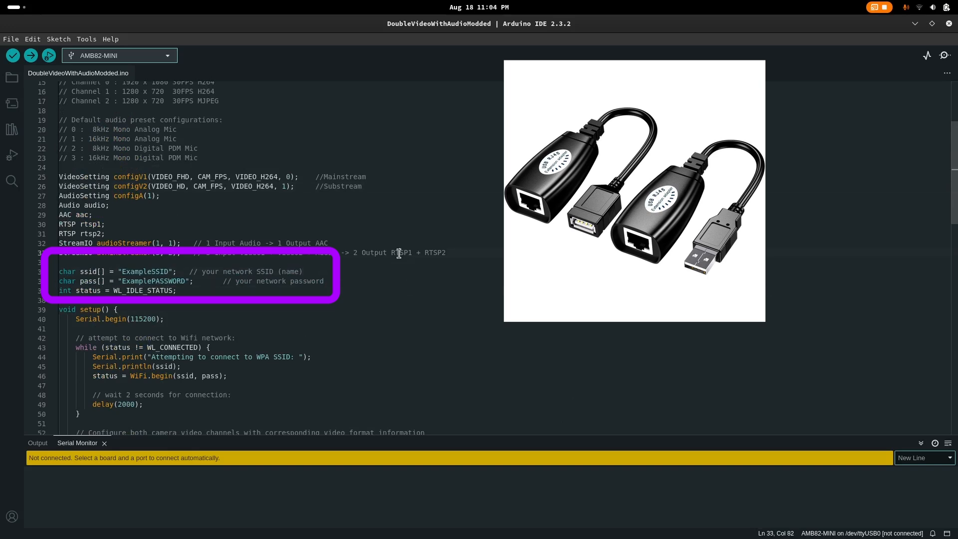
mouse_move(382, 266)
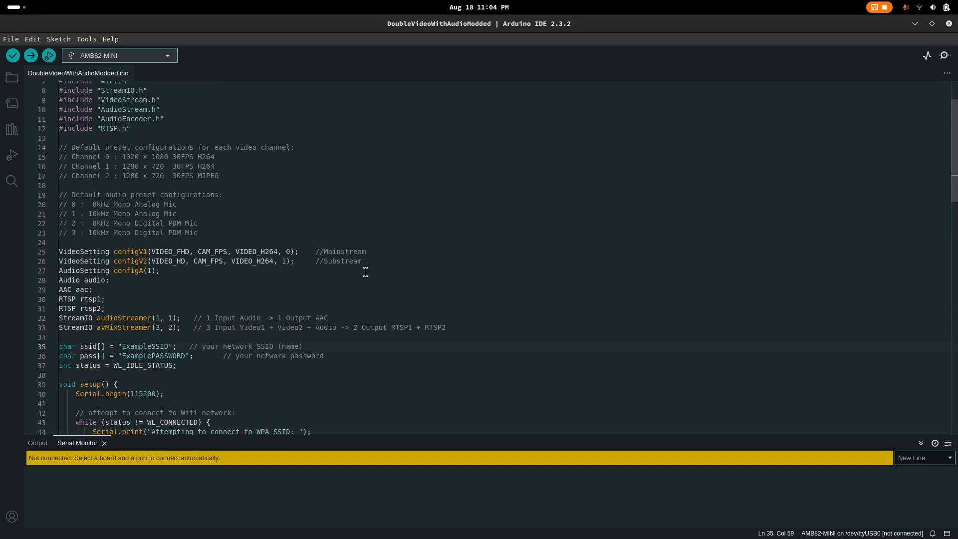
click(323, 356)
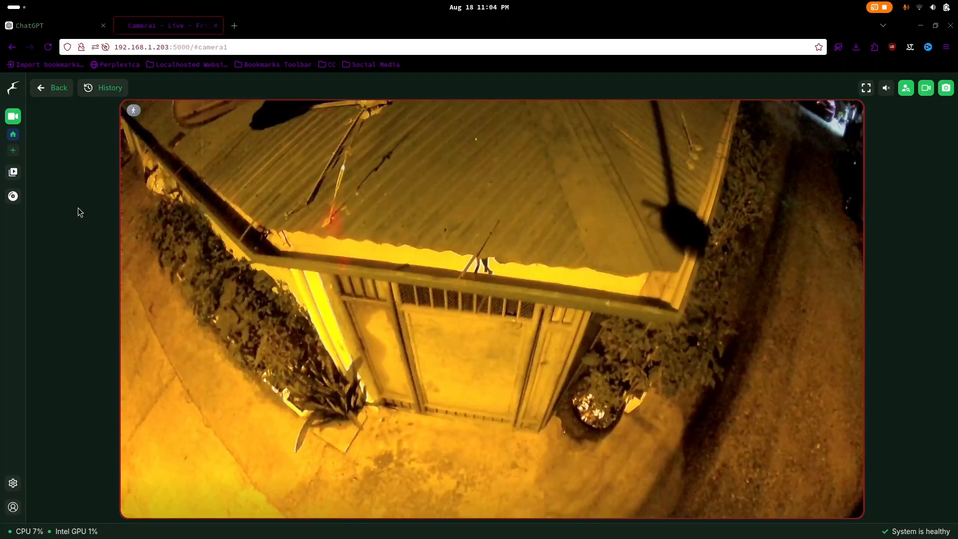
mouse_move(36, 410)
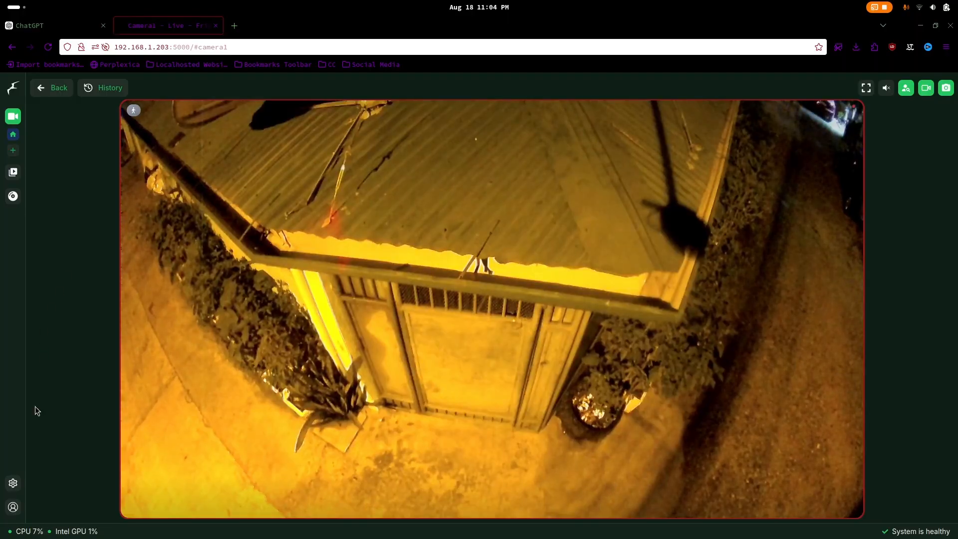
Show the YAML configuration with MQTT, FFmpeg, go2rtc and camera1 settings via the sidebar gear
click(13, 483)
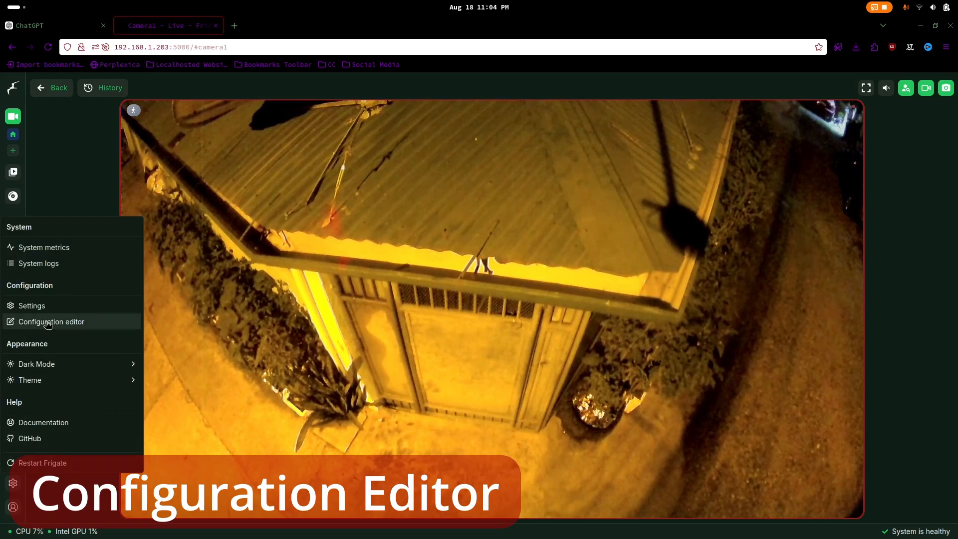
click(51, 322)
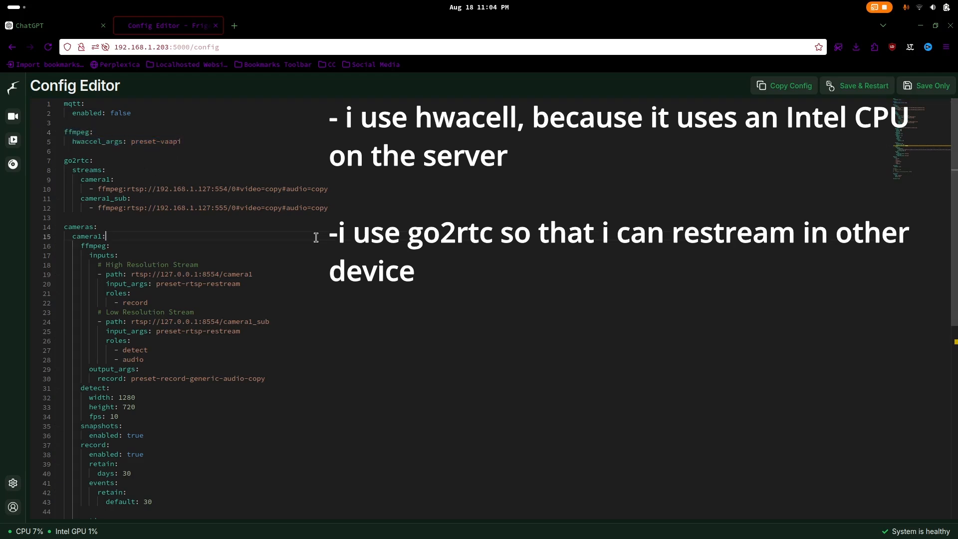
mouse_move(353, 208)
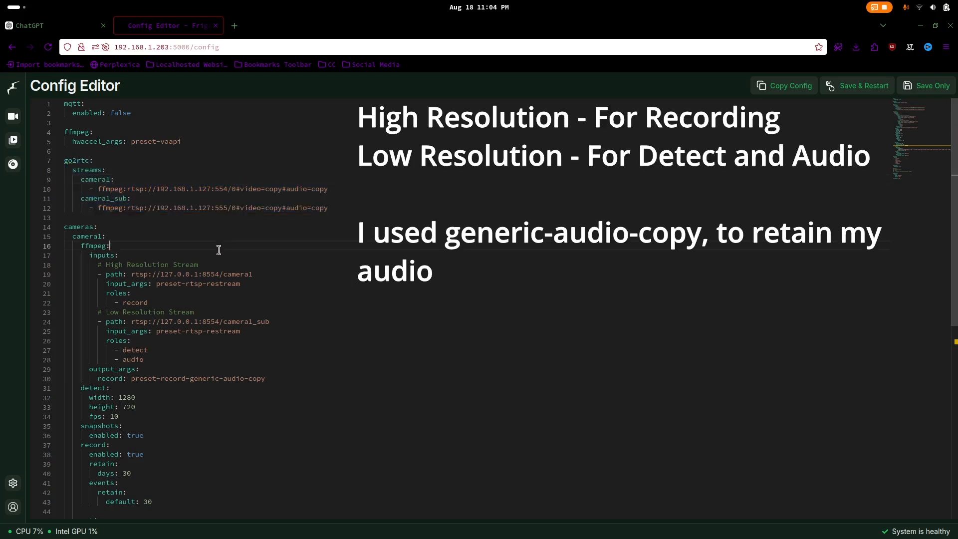
mouse_move(304, 357)
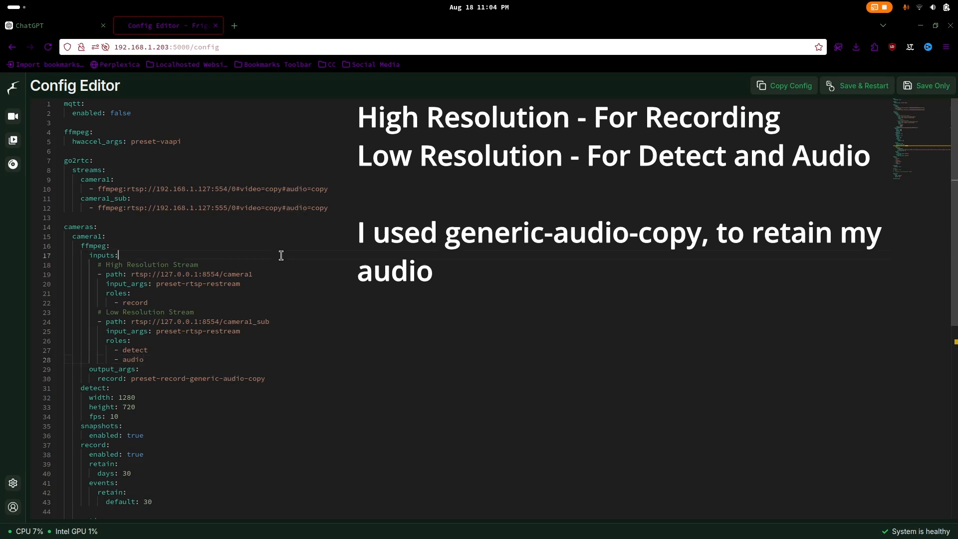
mouse_move(92, 245)
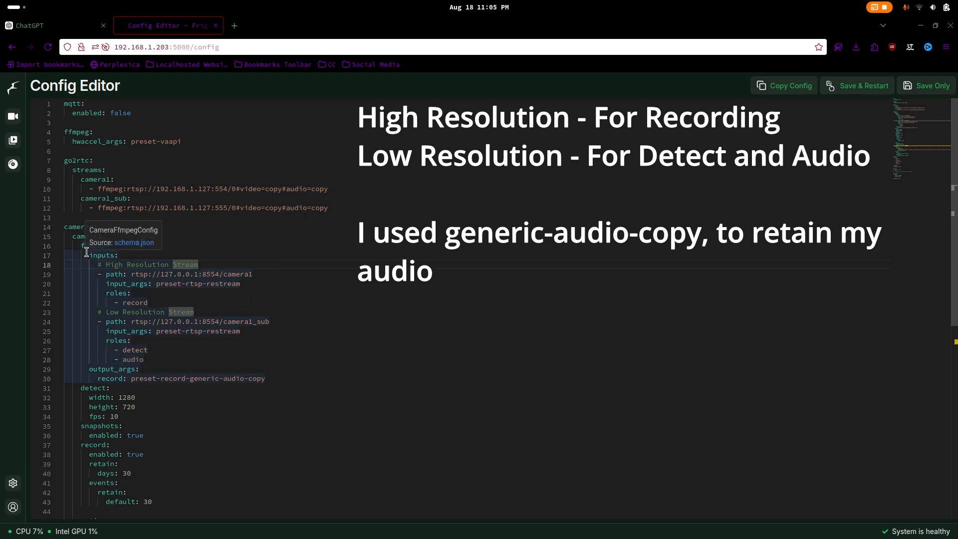
scroll(down, 3)
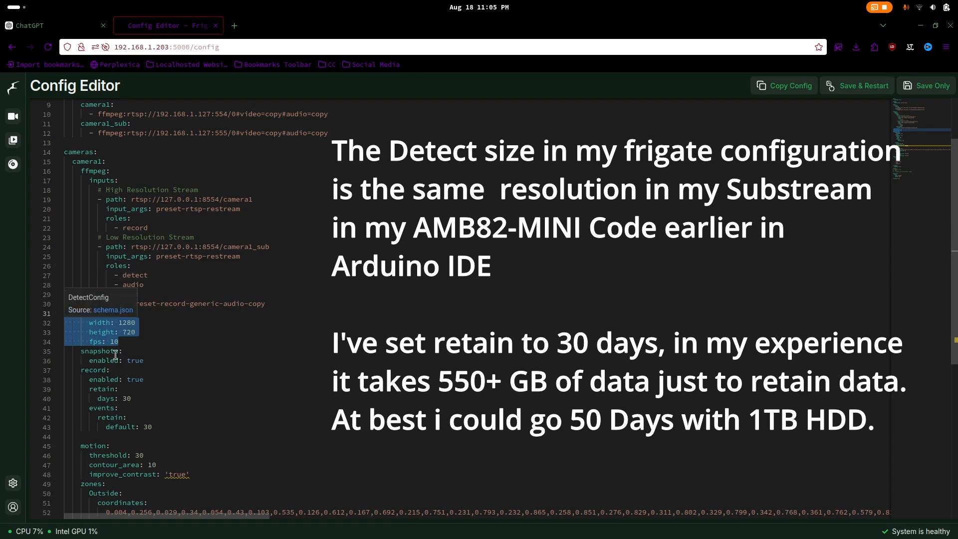
scroll(down, 3)
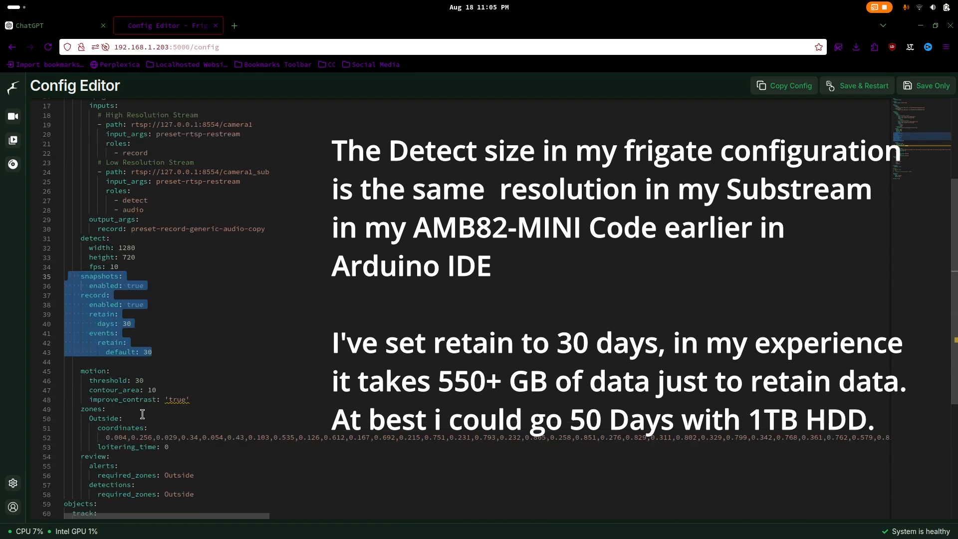
click(288, 367)
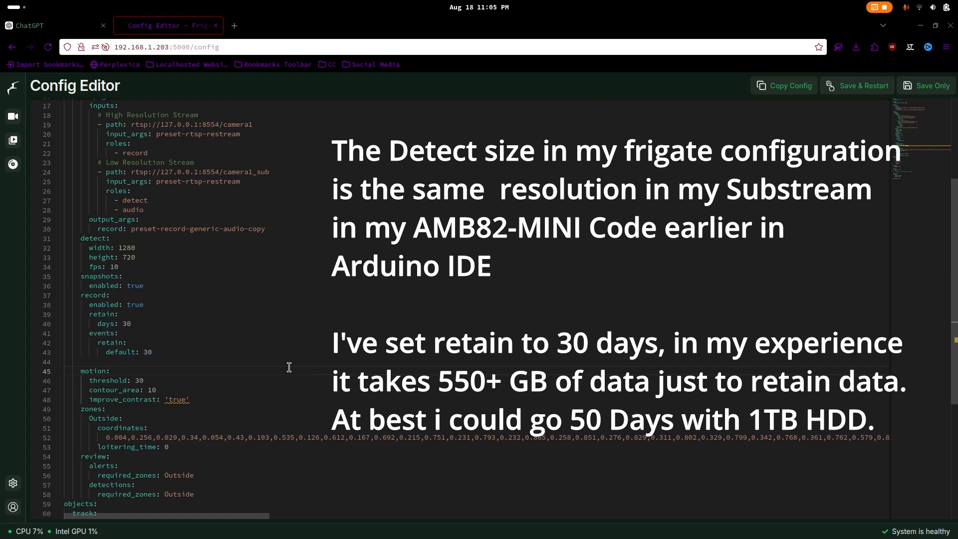
scroll(down, 3)
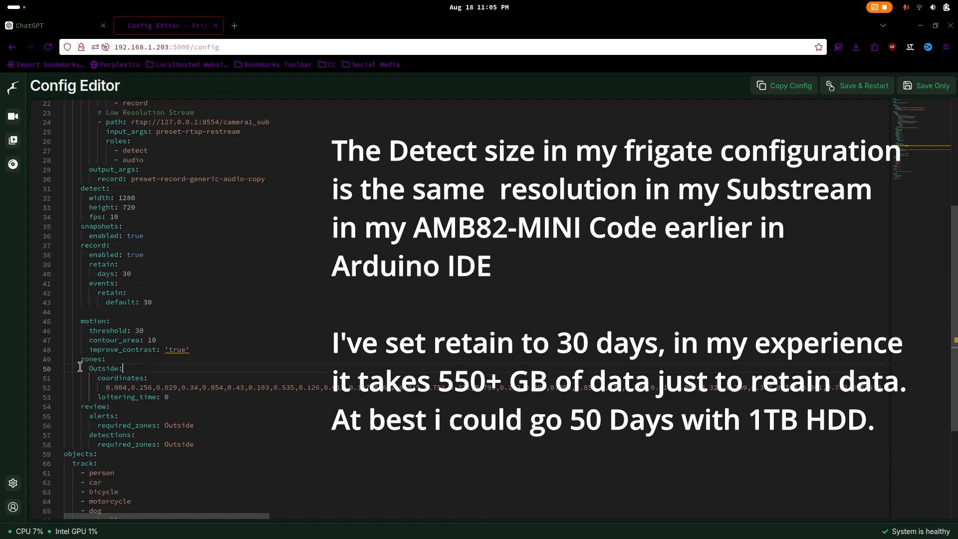
mouse_move(113, 369)
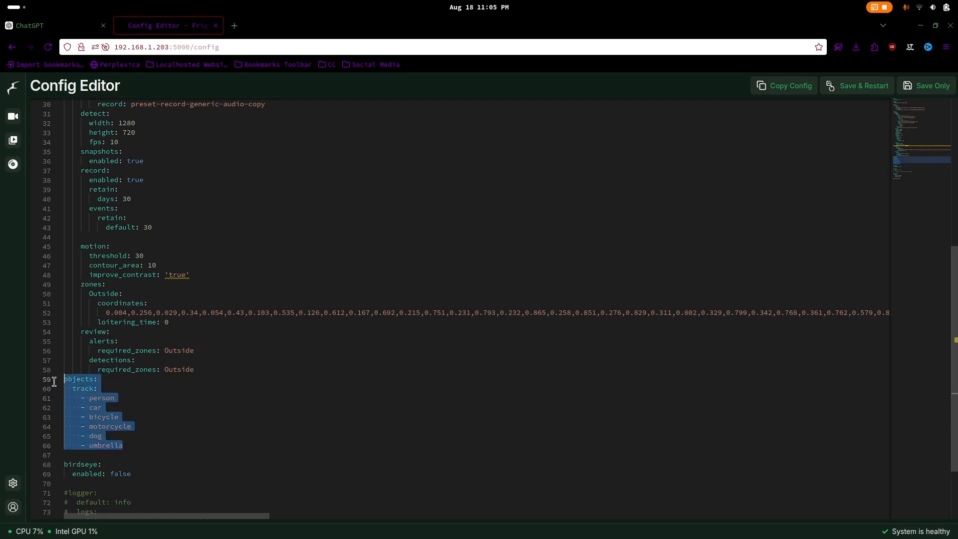
scroll(down, 3)
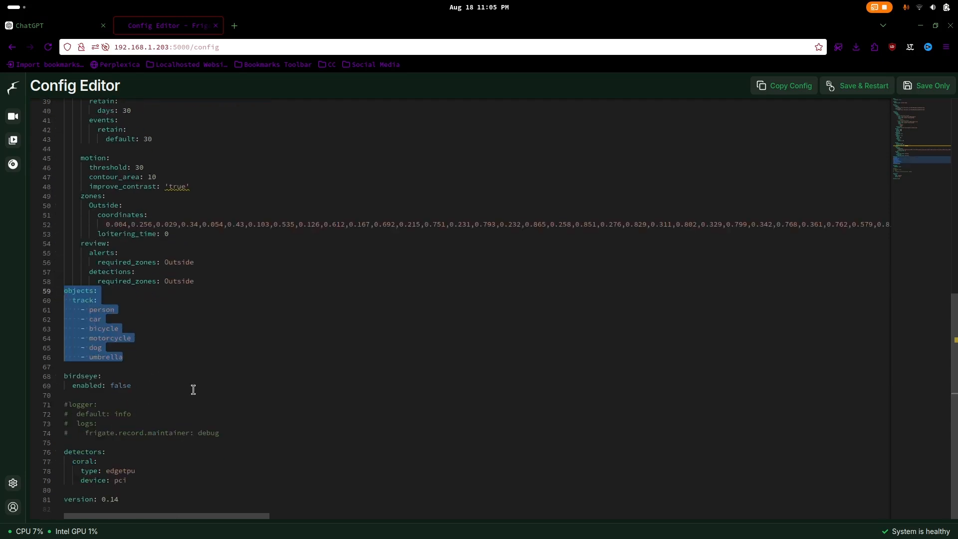
double_click(121, 386)
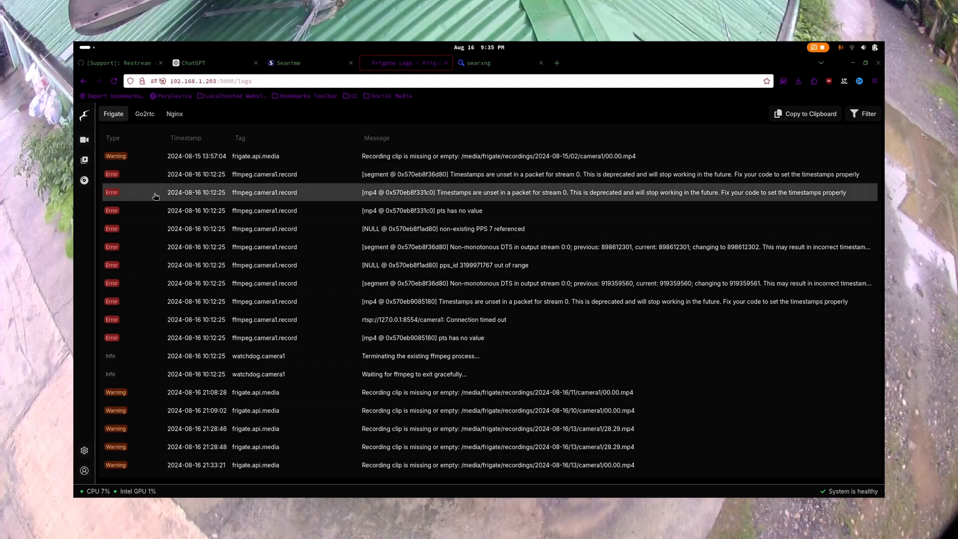
Scroll up through the system logs to review the reported errors
scroll(up, 3)
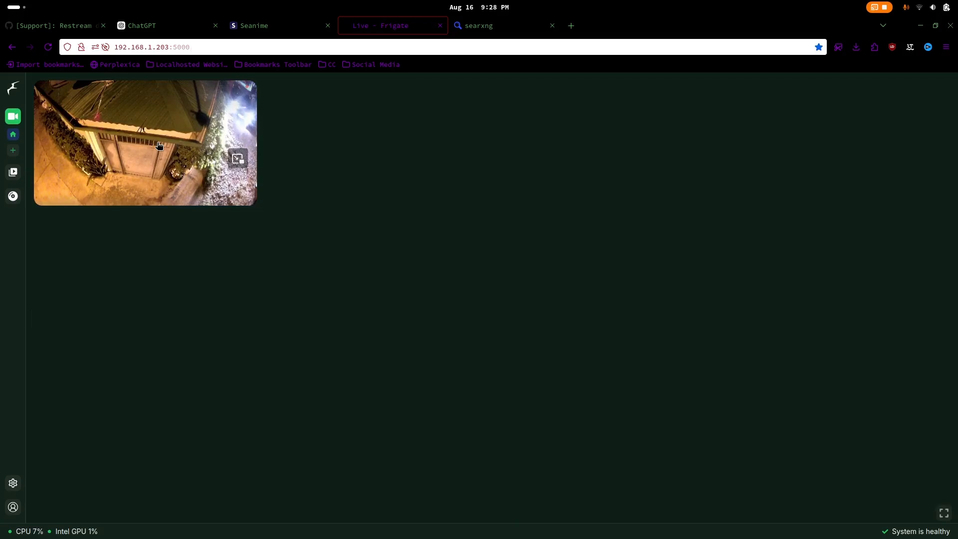
Go from the camera1 live view to its recording history timeline
click(144, 143)
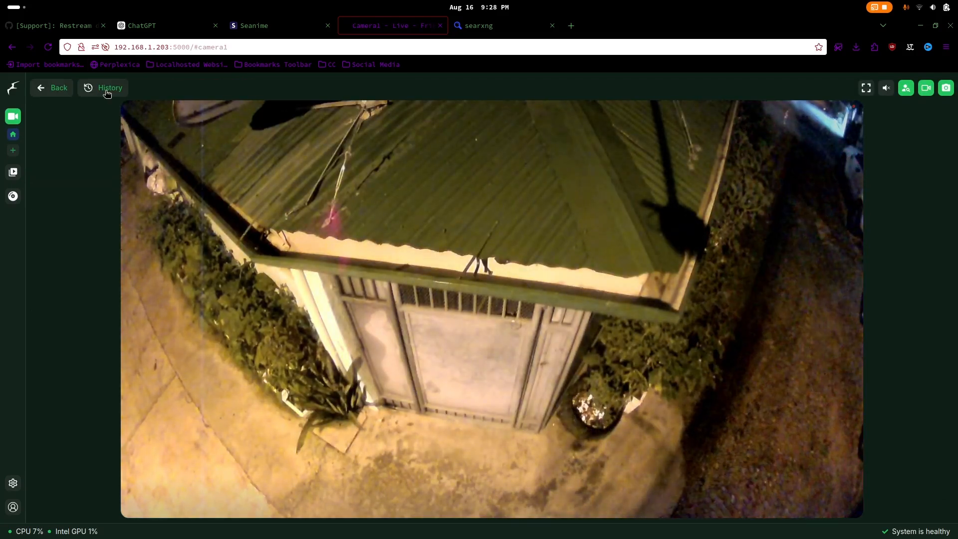
click(110, 88)
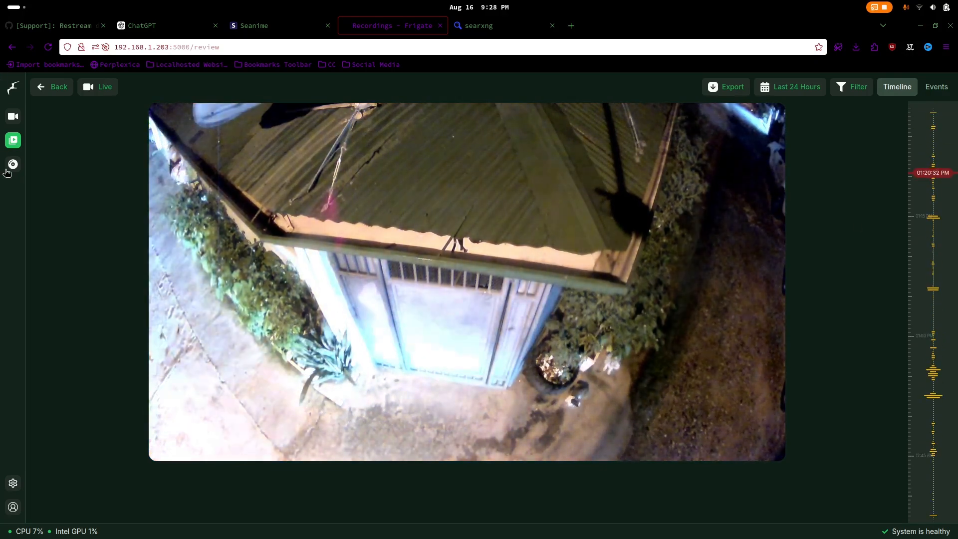
mouse_move(12, 164)
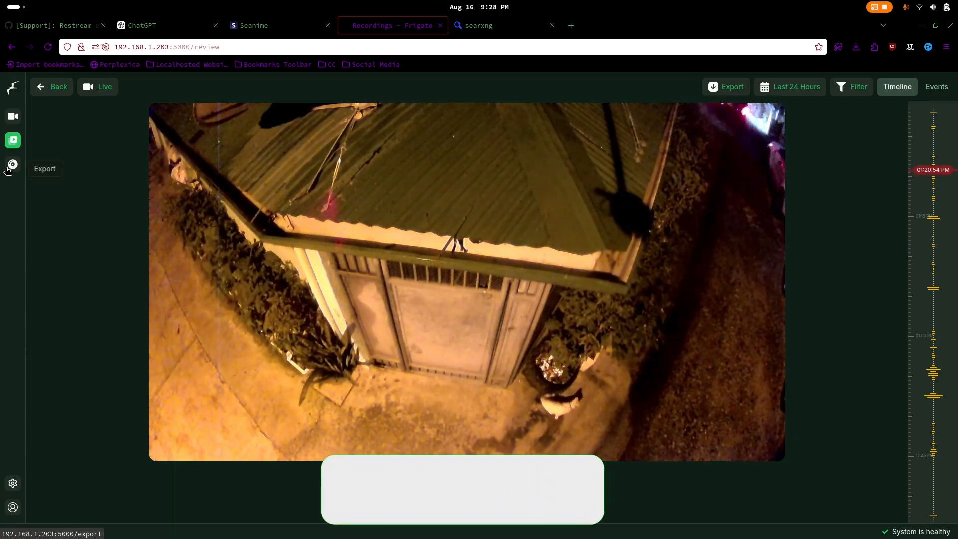
Browse the Review grid with reviewed alerts and detections included, then list the exported clips including Magnanakaw 1
click(12, 140)
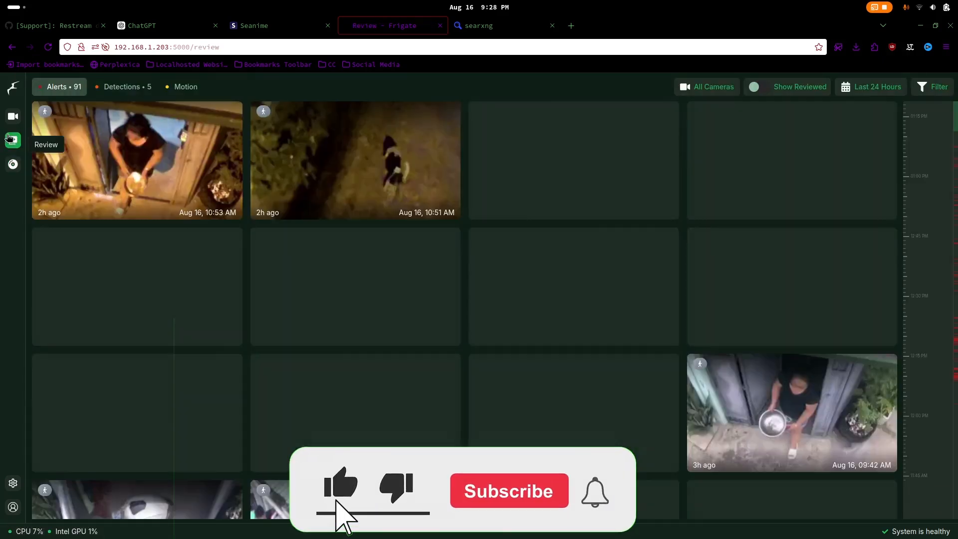
click(758, 86)
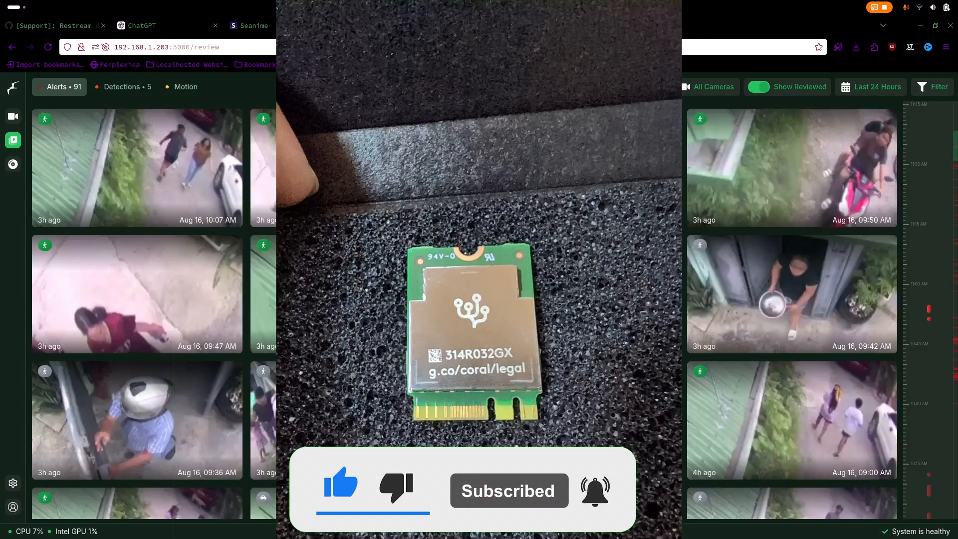
scroll(down, 3)
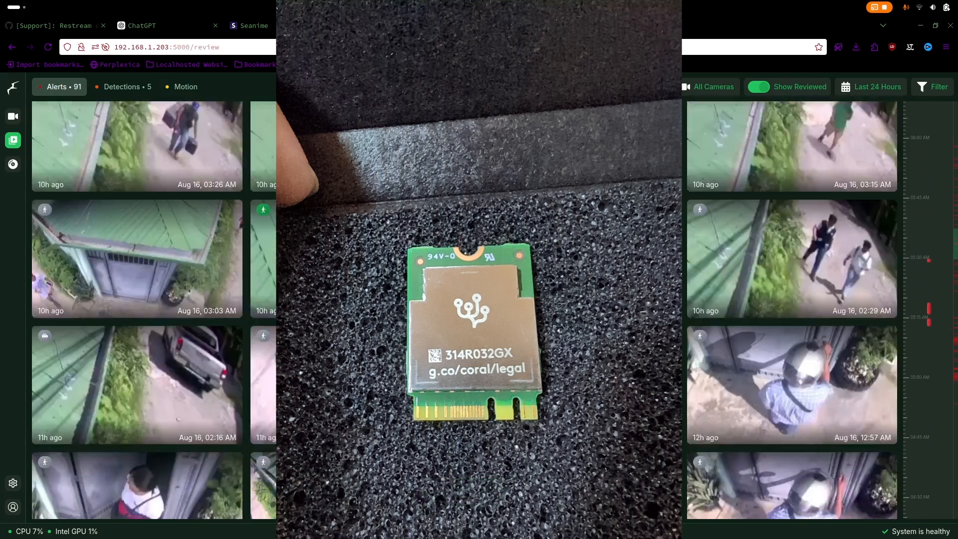
scroll(down, 3)
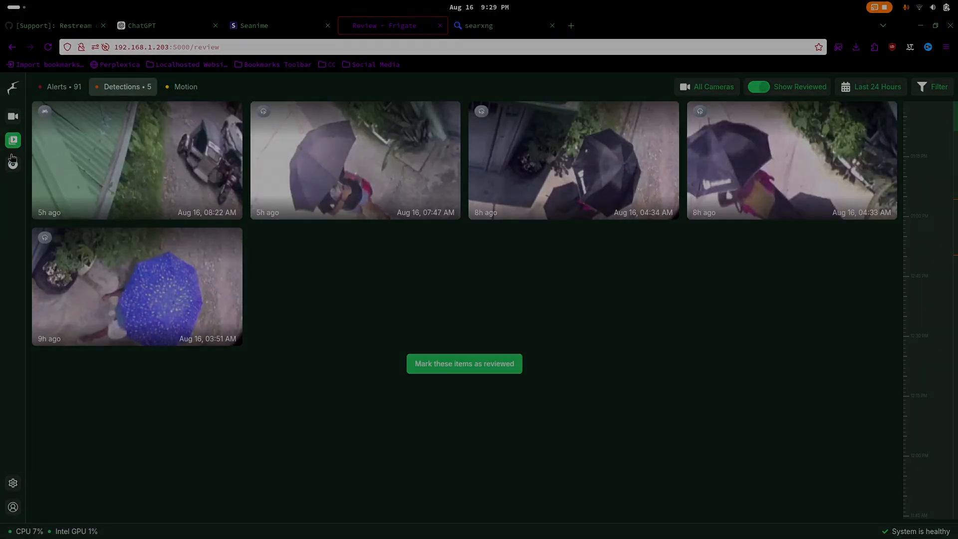
click(13, 164)
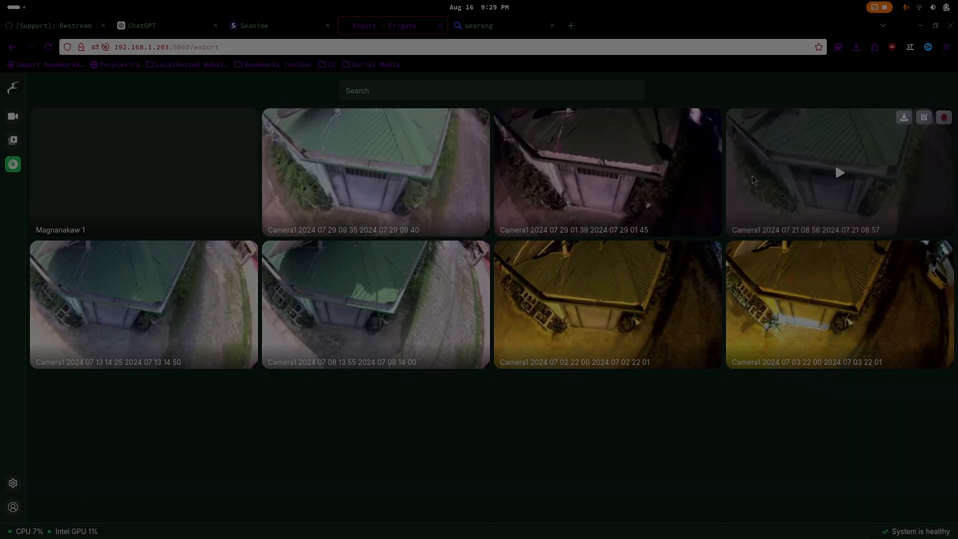